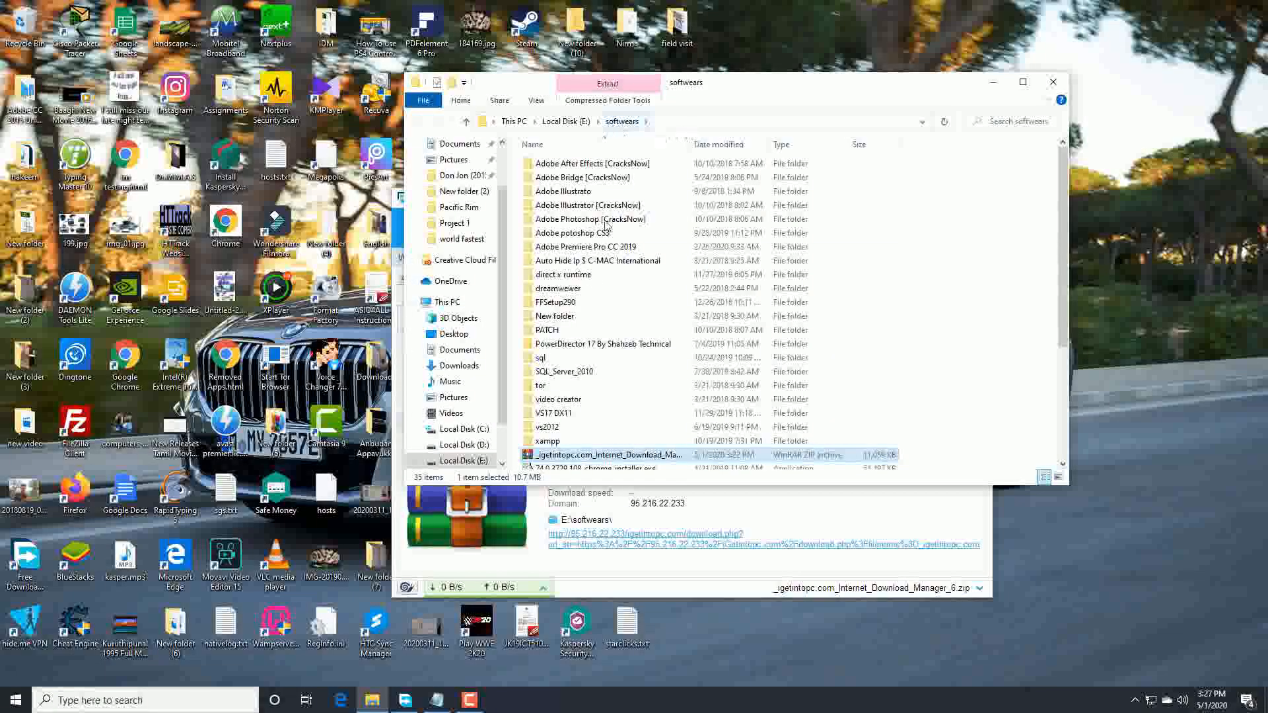
Scroll the E: softwares folder to reach the Internet Download Manager zip archive
scroll("down", 3)
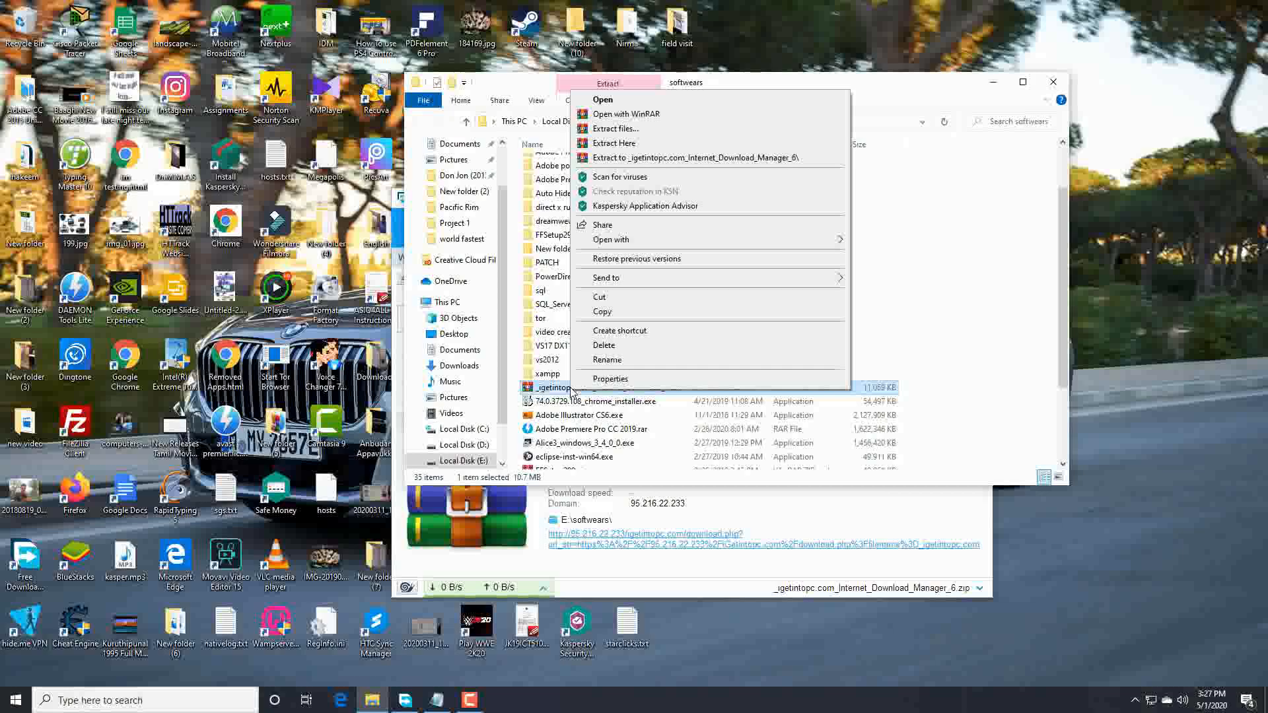
mouse_move(660, 113)
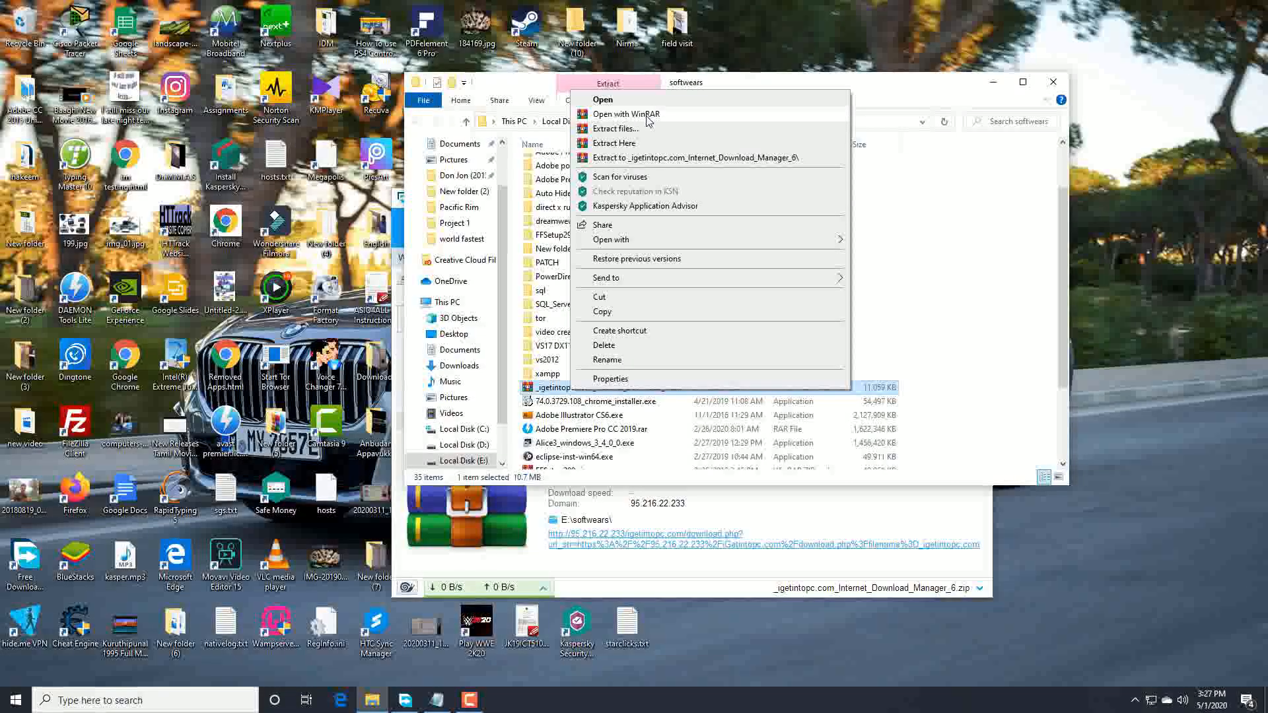
mouse_move(623, 167)
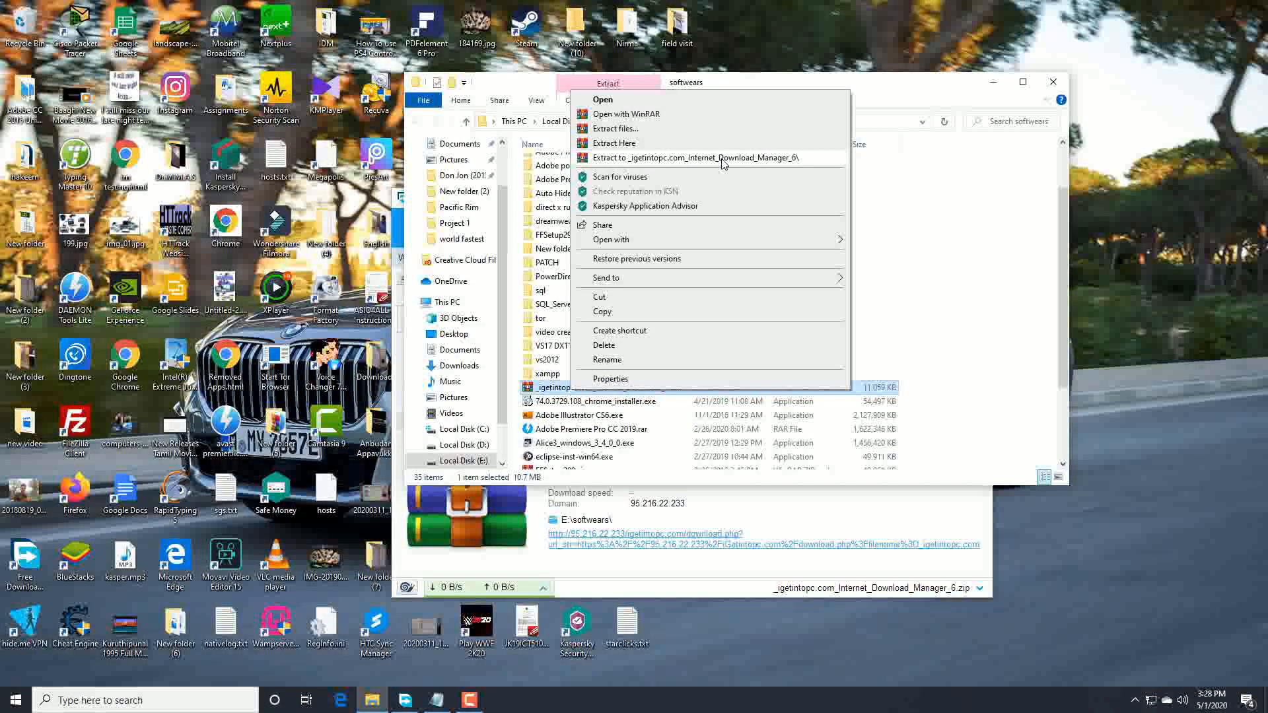
left_click(614, 143)
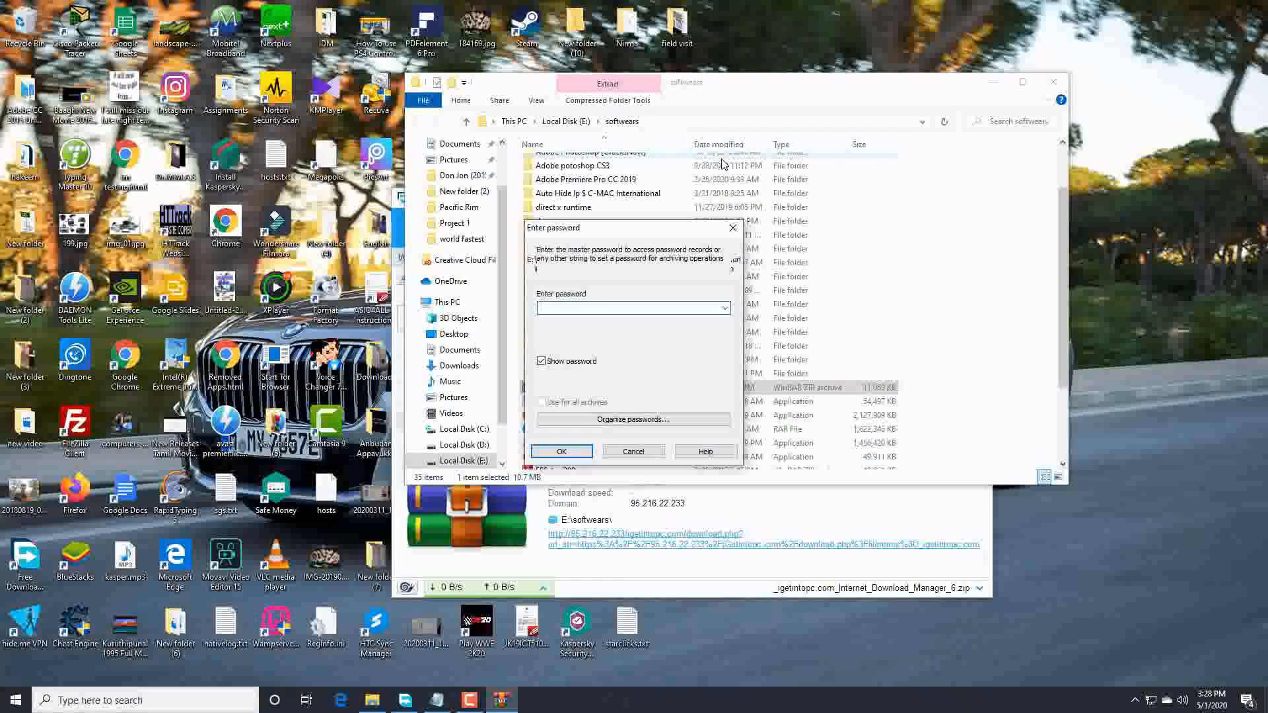
scroll("up", 3)
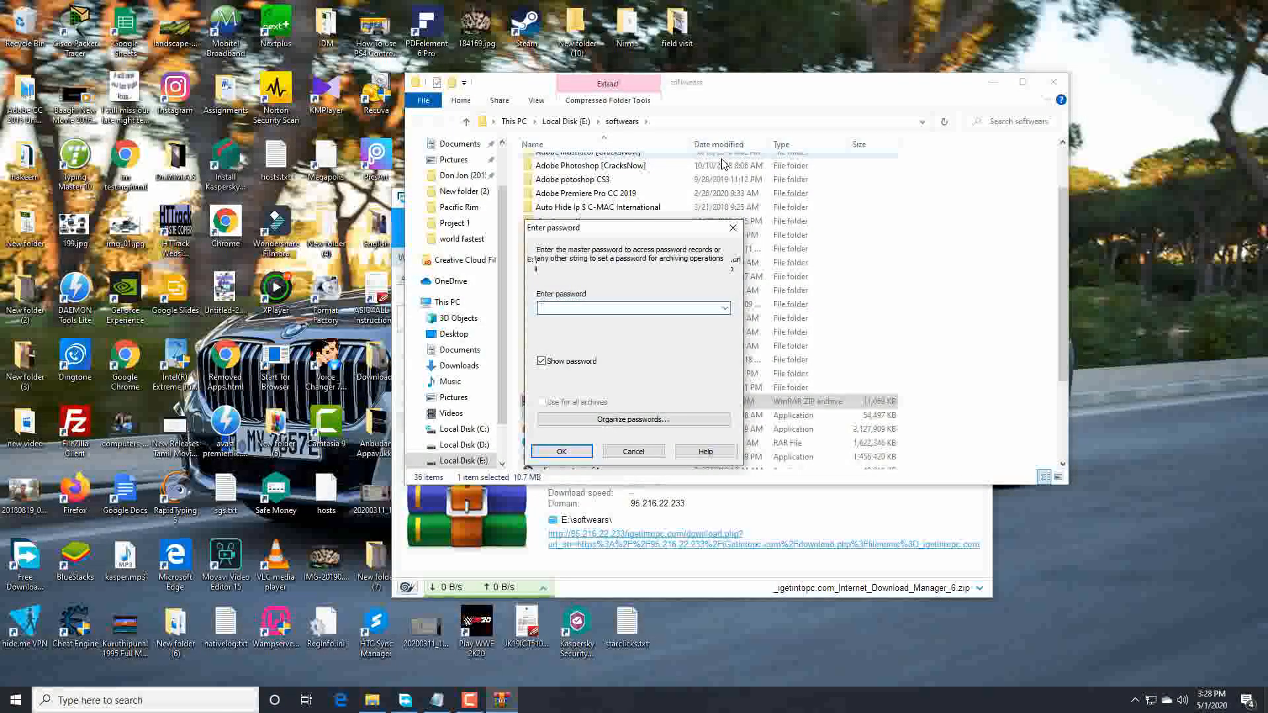
left_click(631, 309)
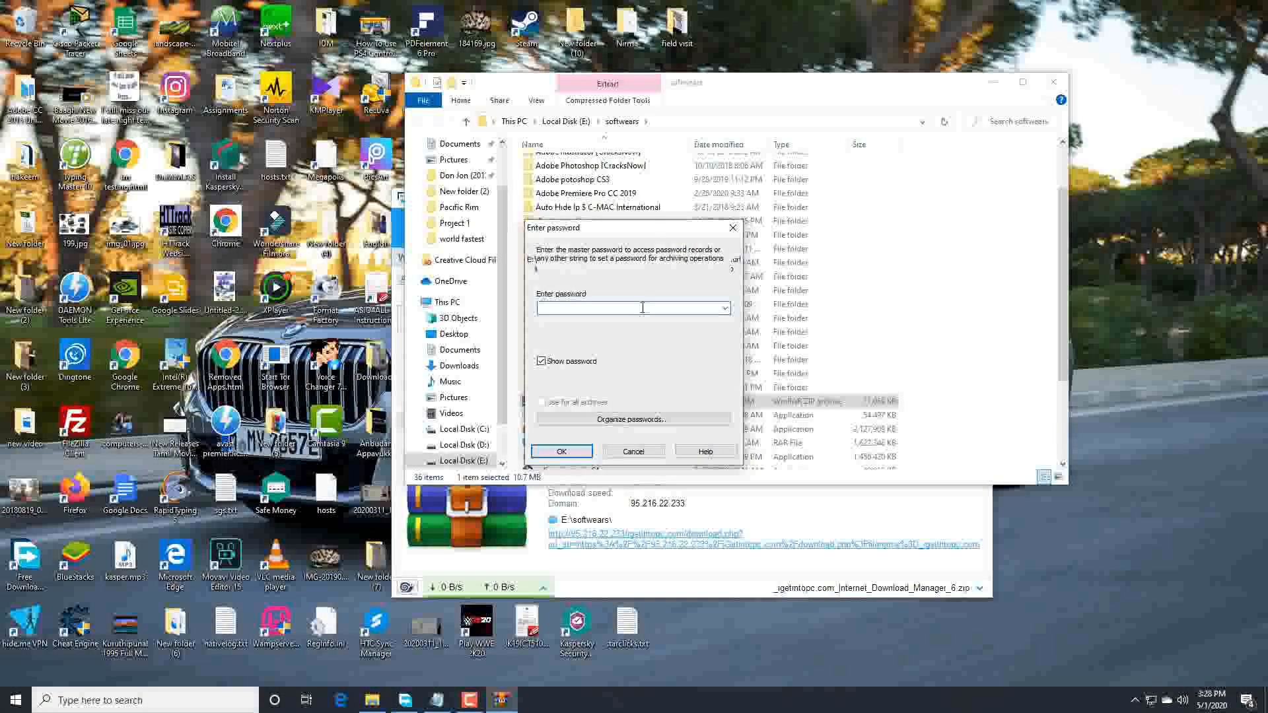
type("igetintopc.com")
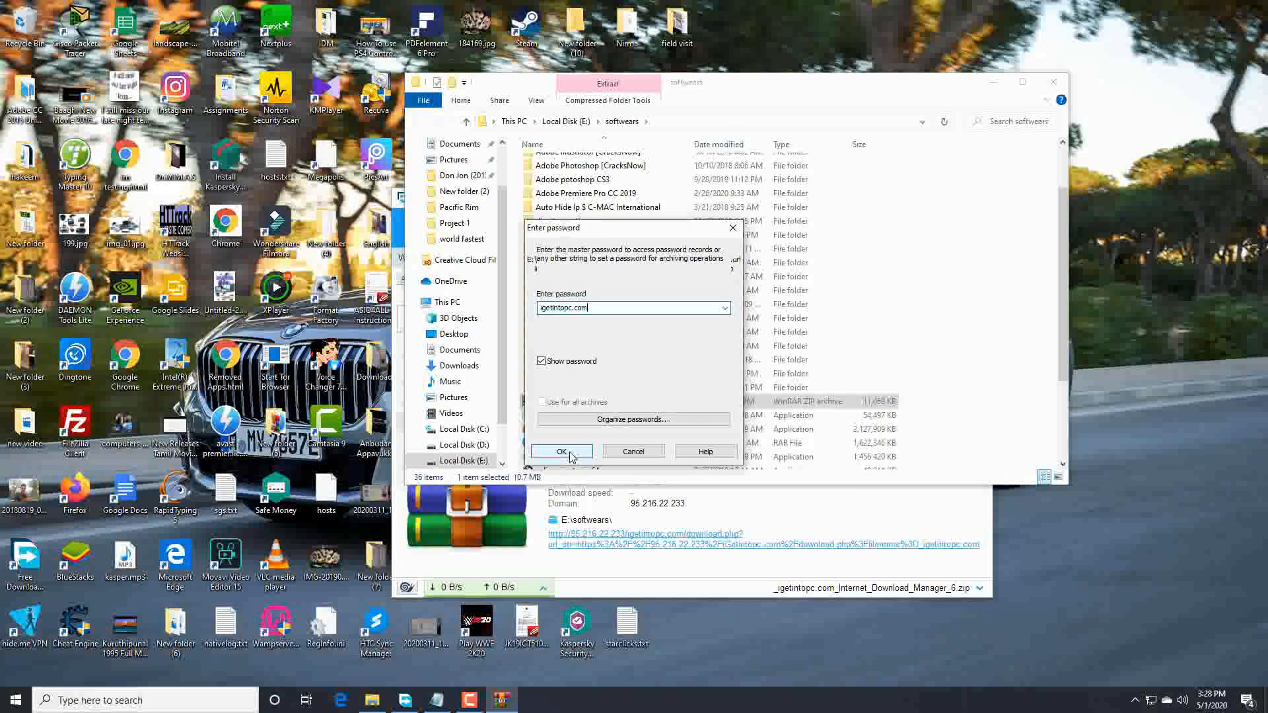
left_click(562, 452)
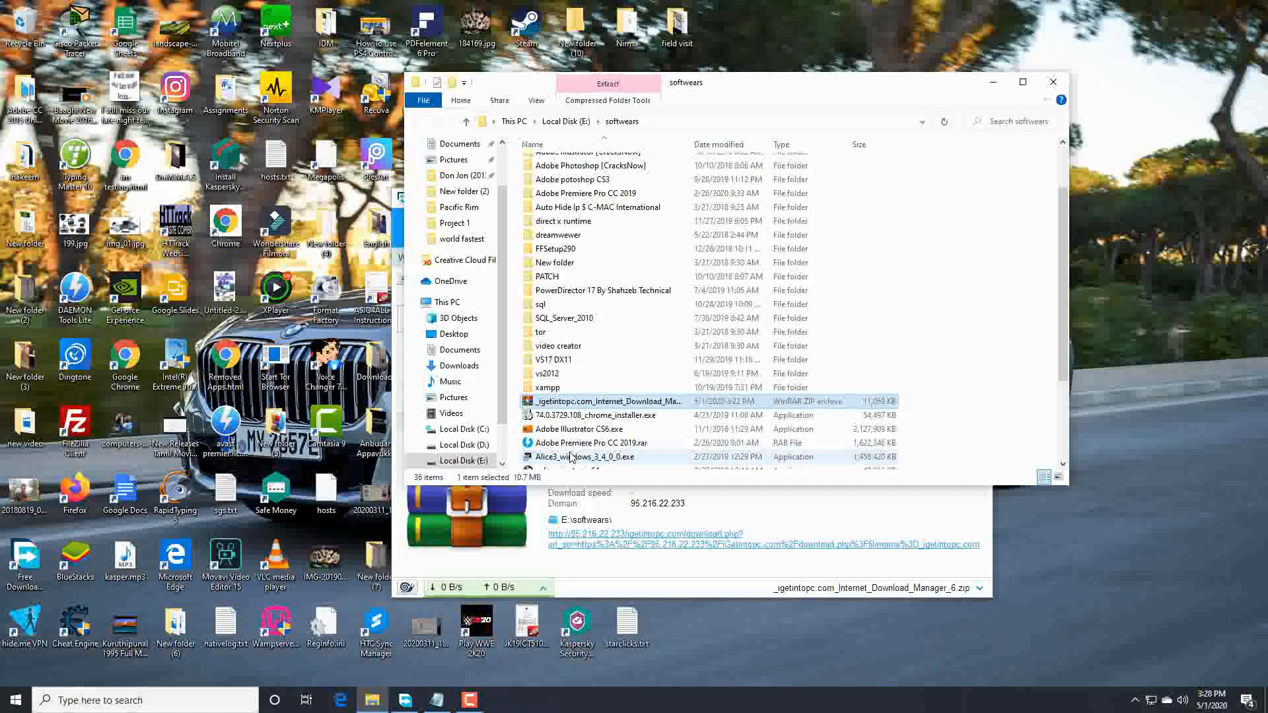
Open the extracted folder and its inner IDM folder, then select _igetintopc.com_setup.exe
scroll("up", 3)
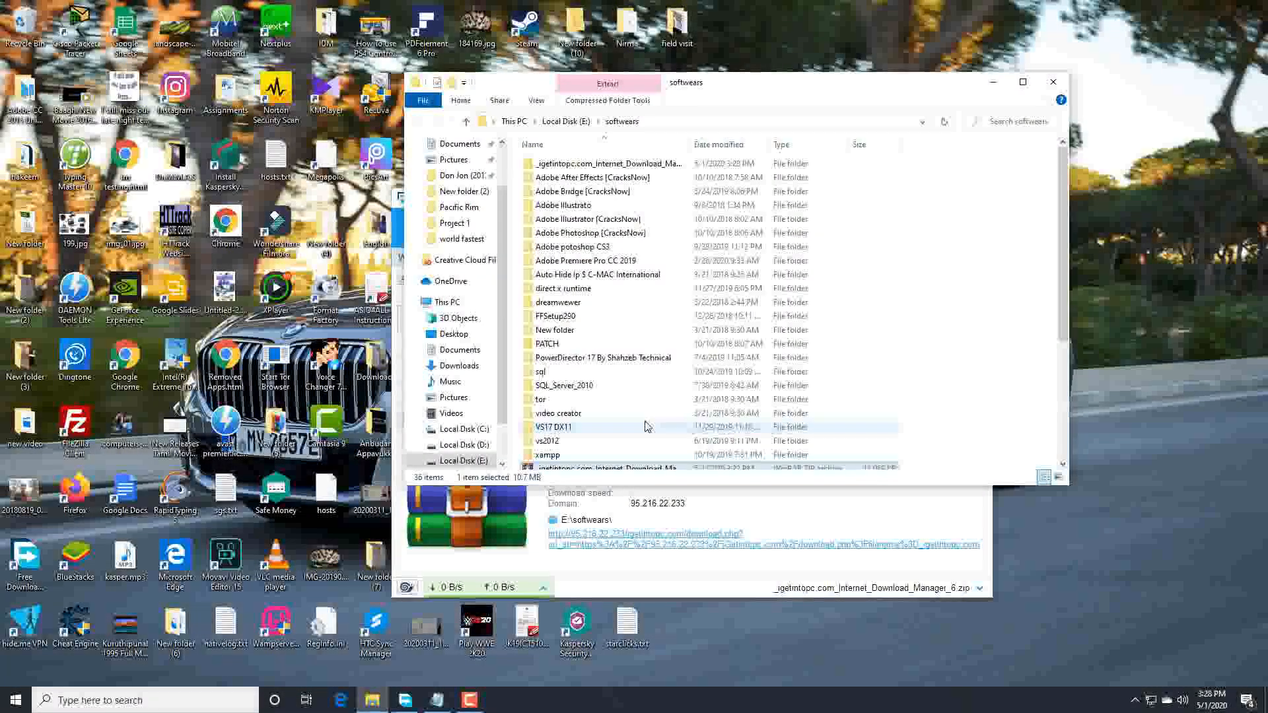
left_click(611, 163)
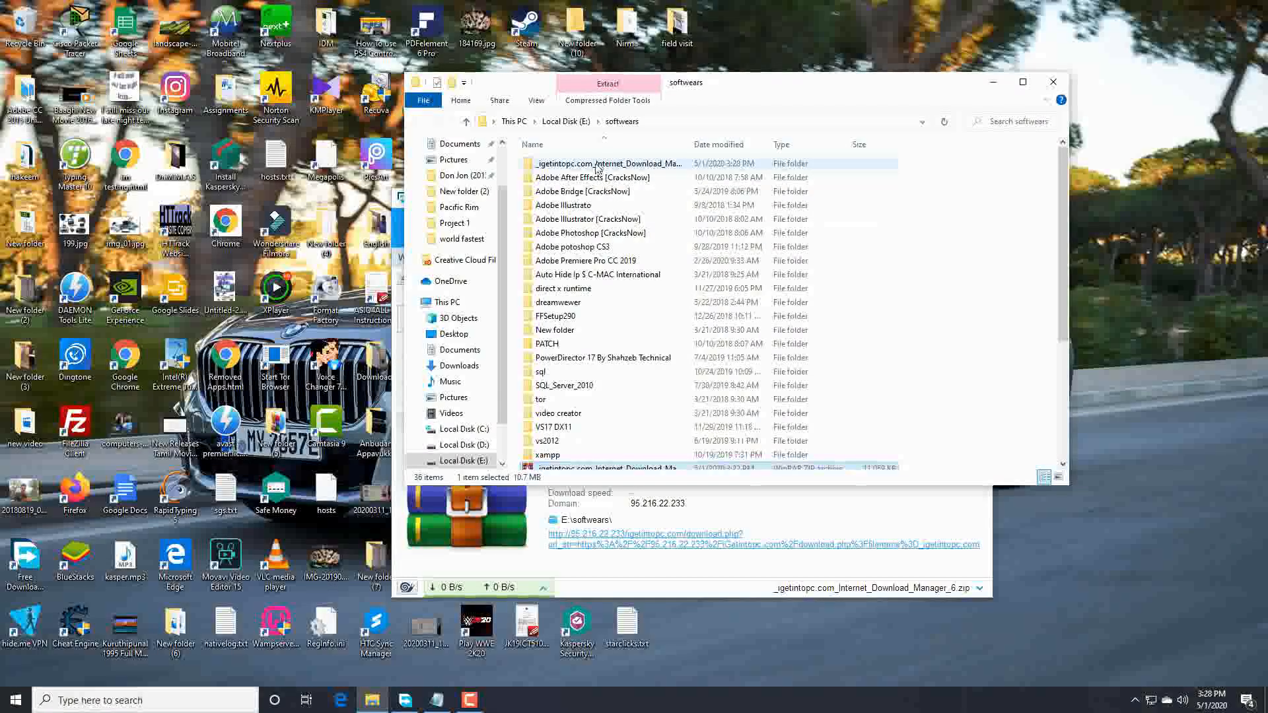
mouse_move(607, 163)
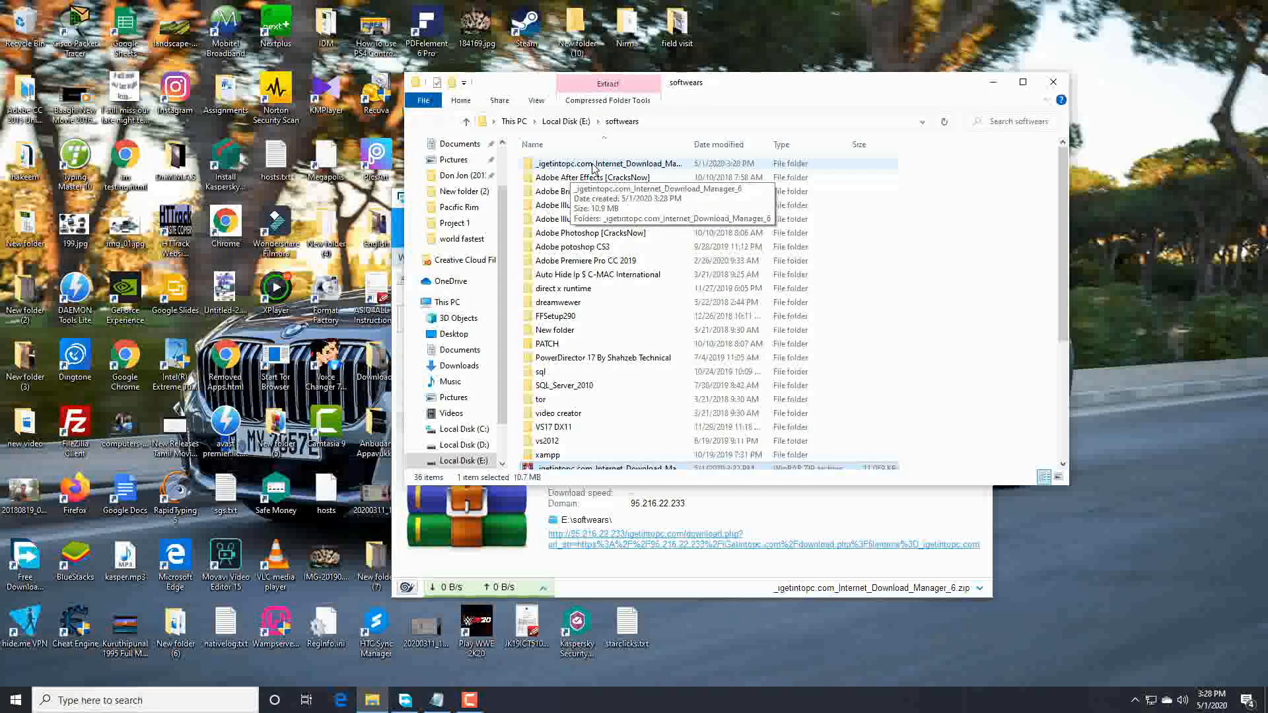
double_click(609, 163)
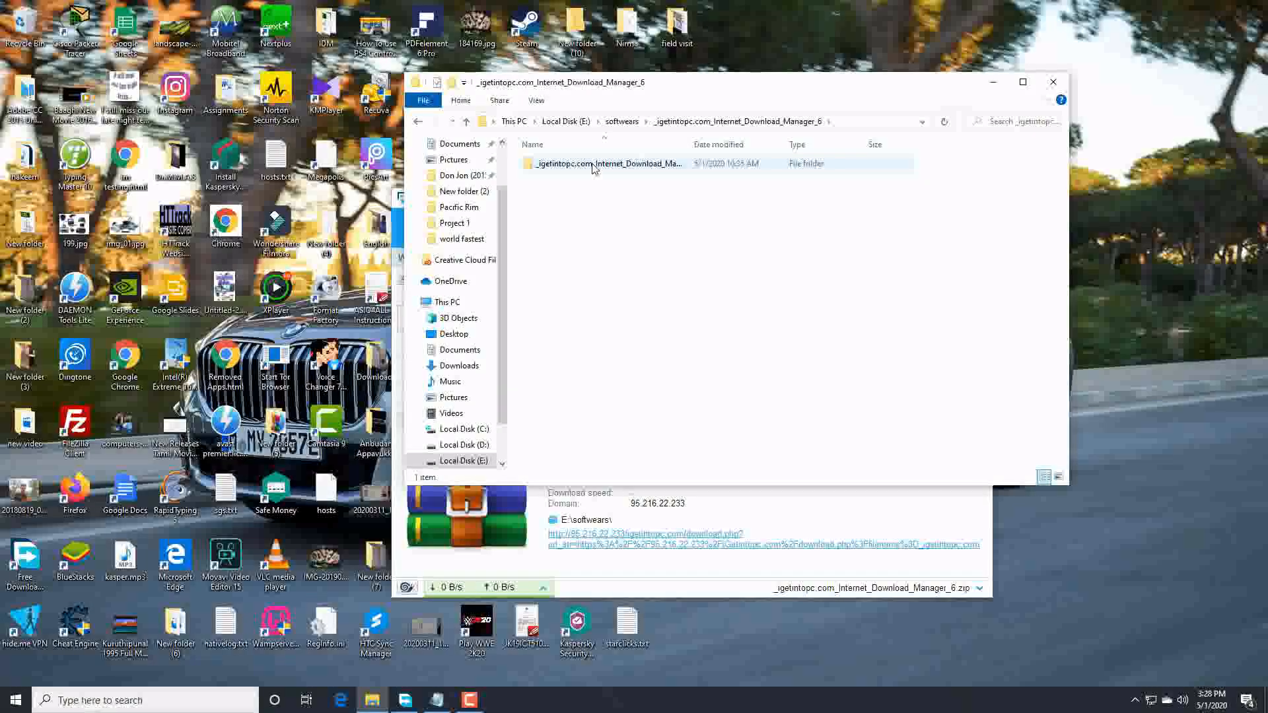
double_click(606, 163)
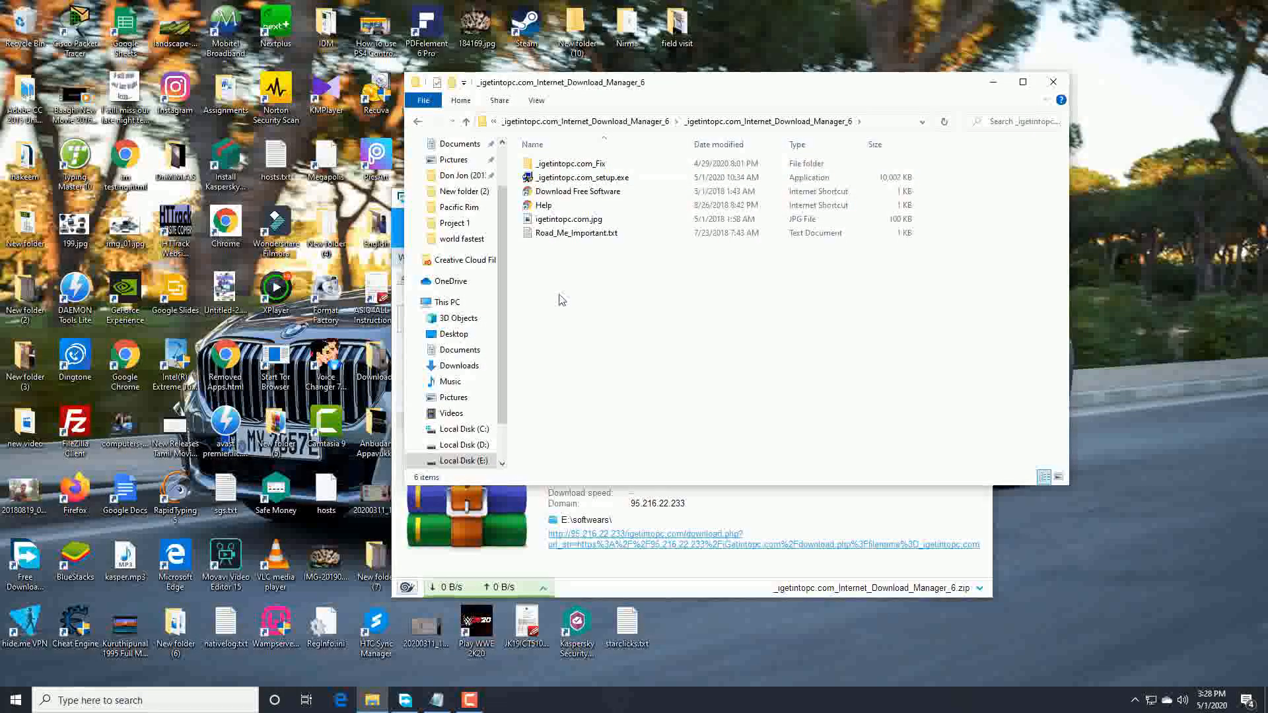
mouse_move(620, 334)
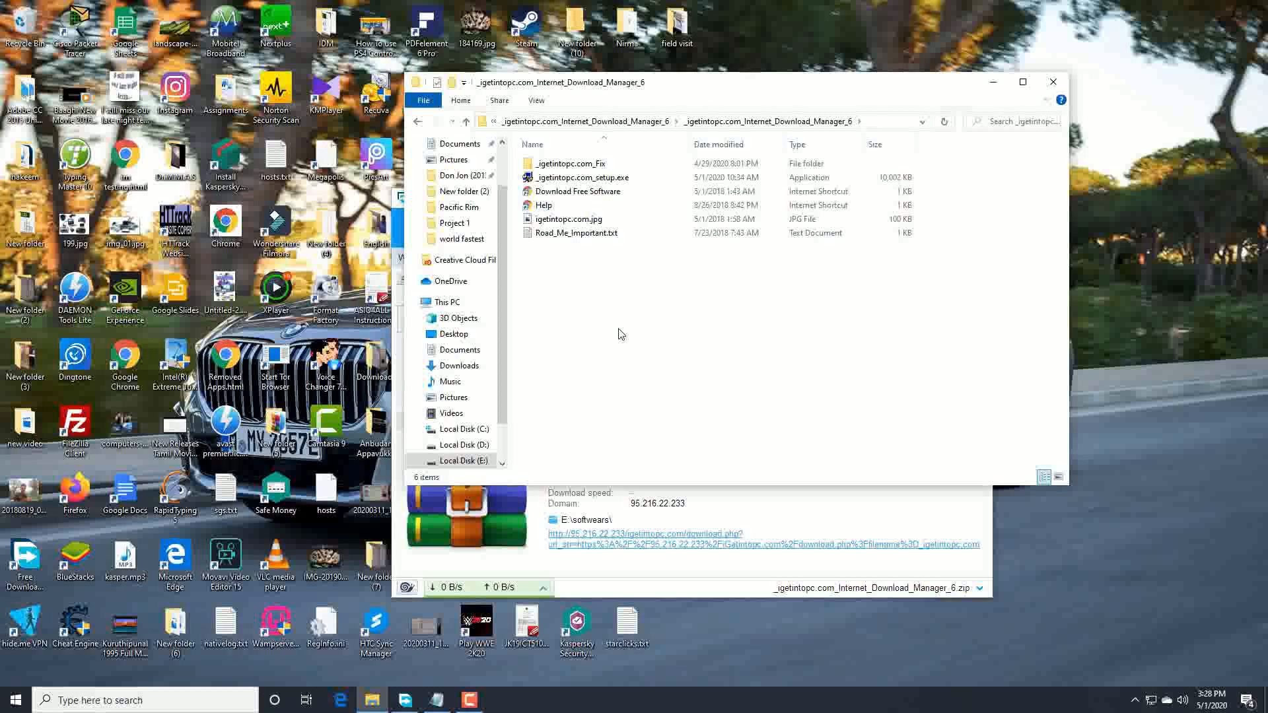
left_click(582, 177)
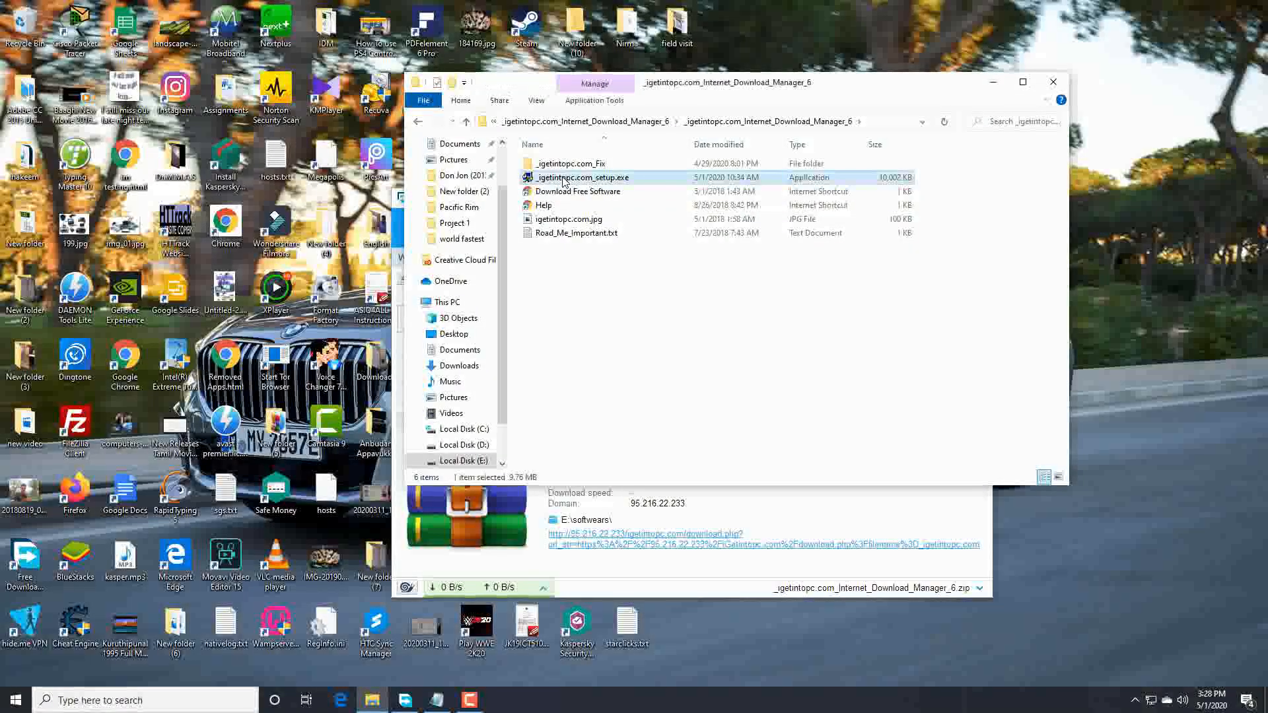
Launch _igetintopc.com_setup.exe from its context menu with Run as administrator
right_click(578, 177)
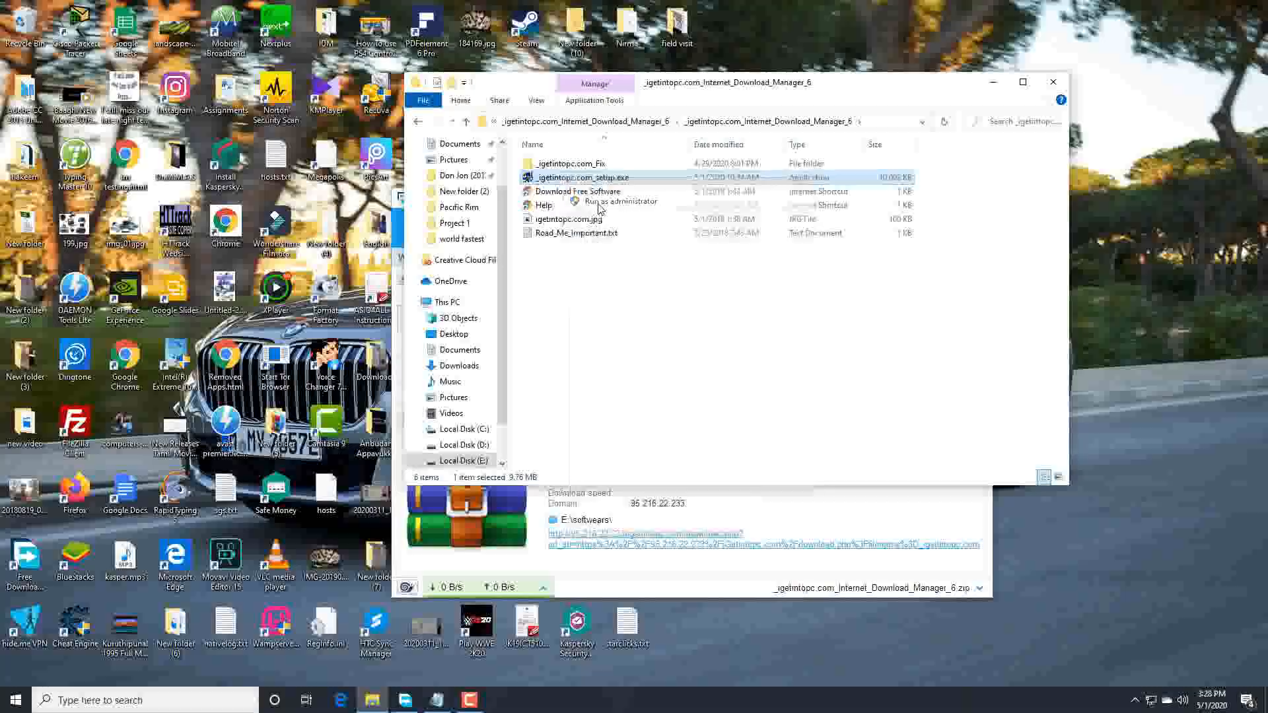
right_click(598, 177)
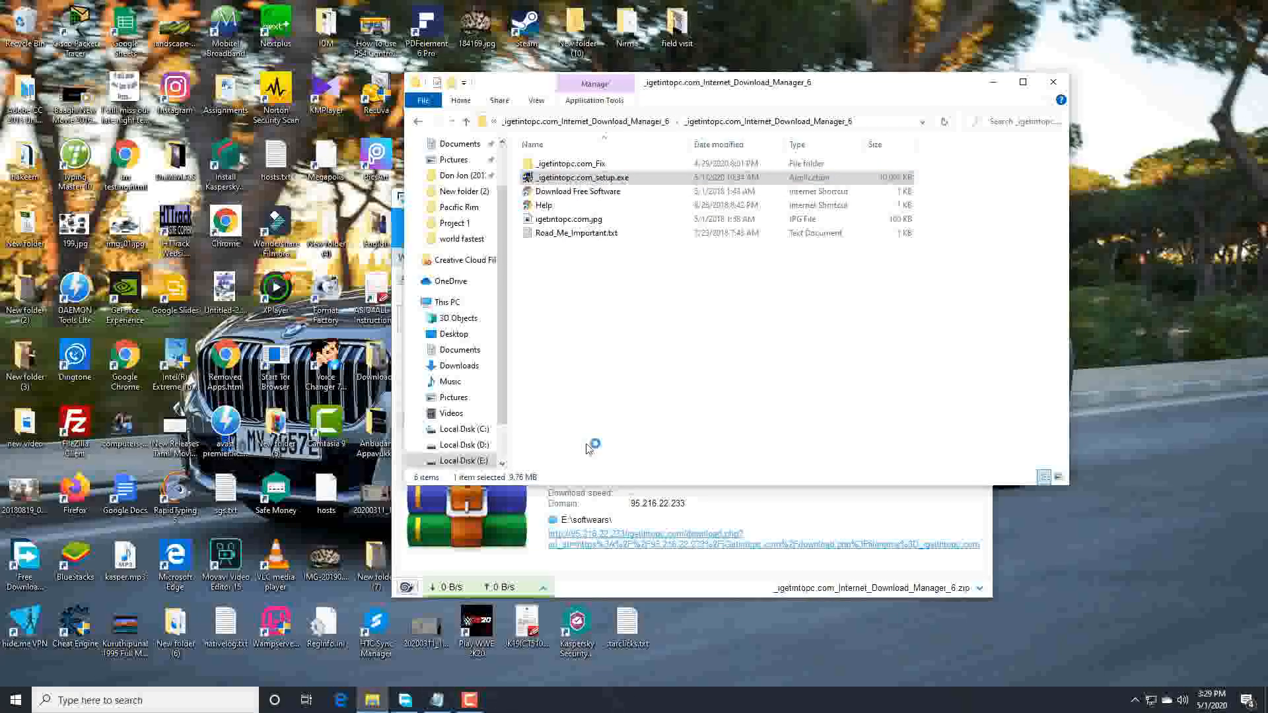
Install IDM in English, accepting the license and default folder, then finish the wizard
double_click(580, 177)
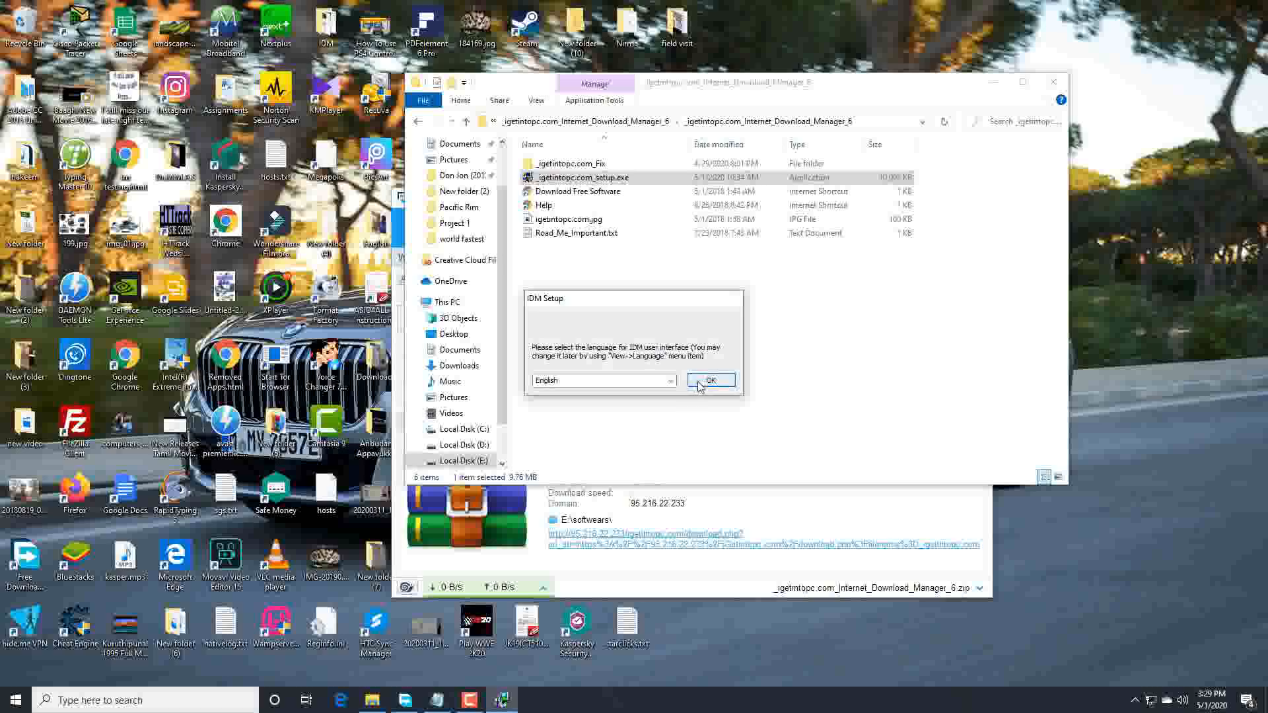
left_click(709, 381)
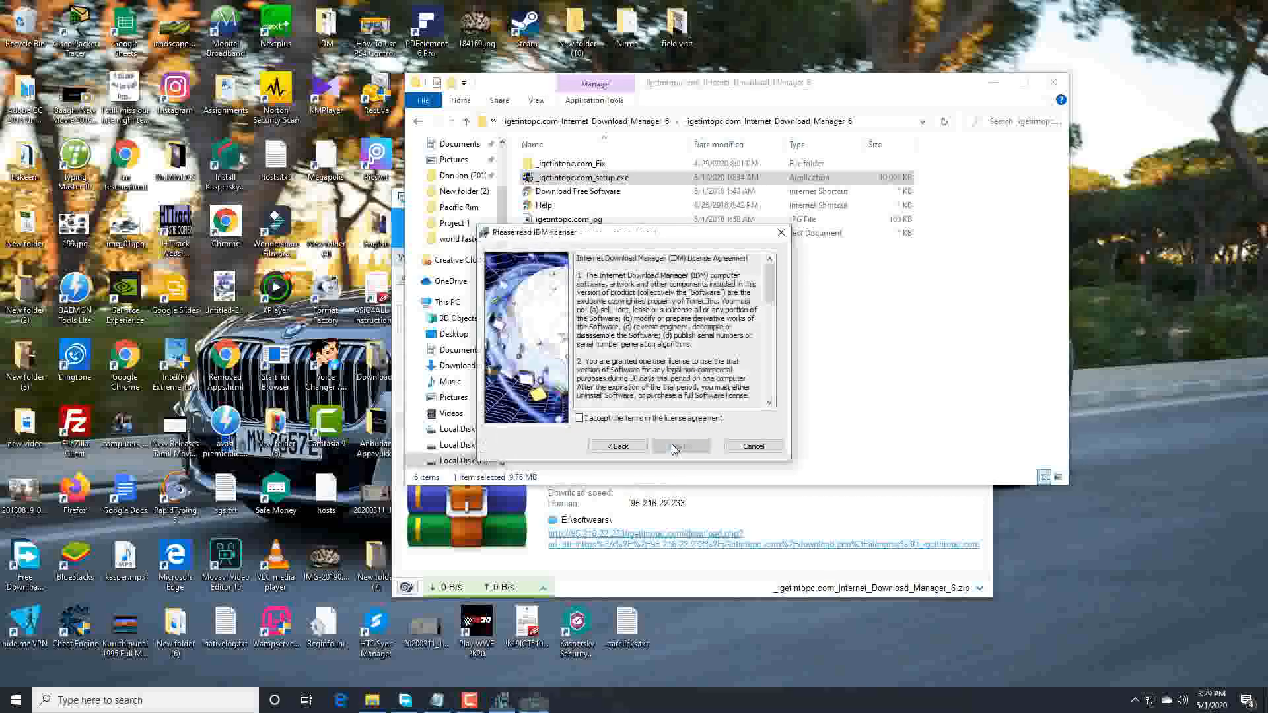
left_click(580, 418)
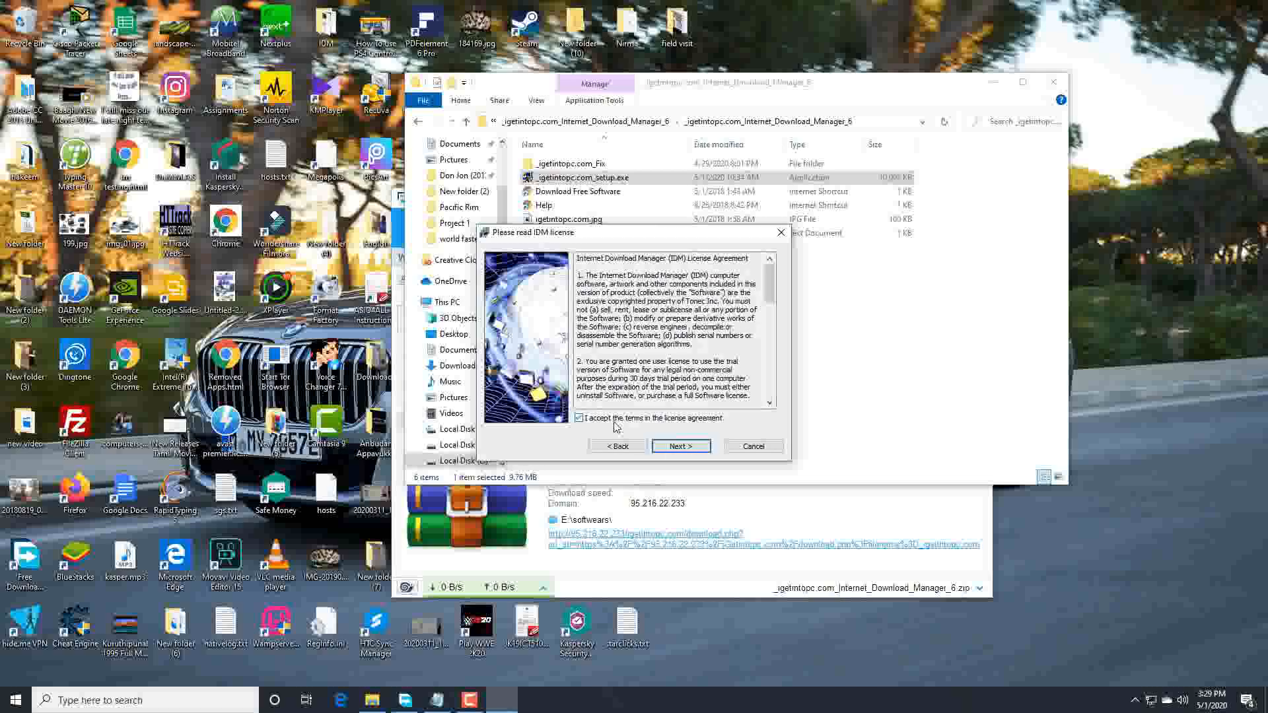
left_click(680, 446)
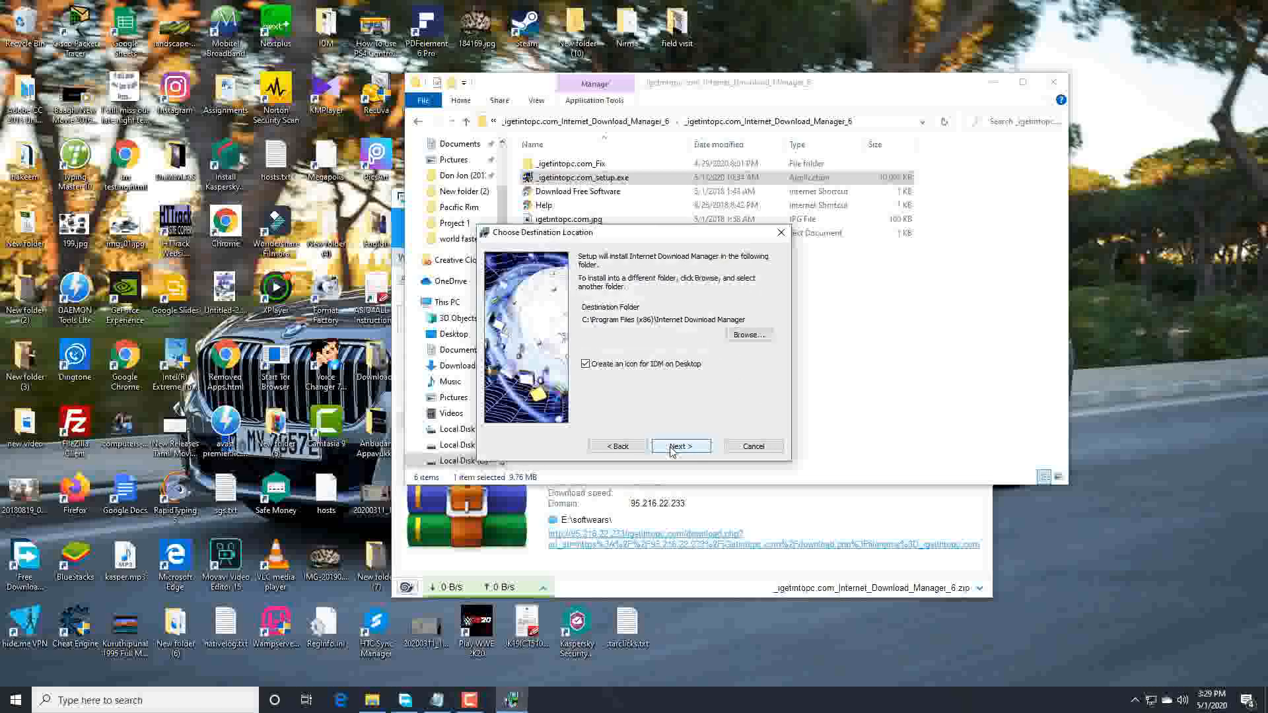
left_click(680, 446)
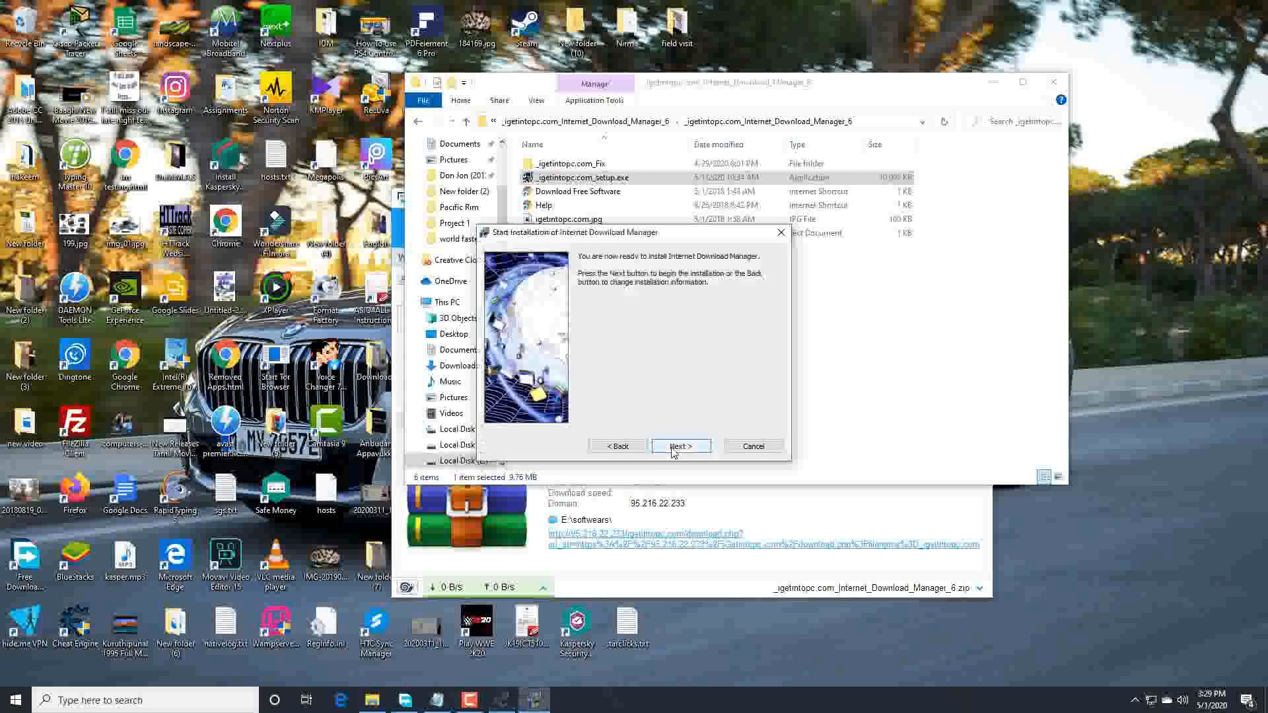
left_click(681, 446)
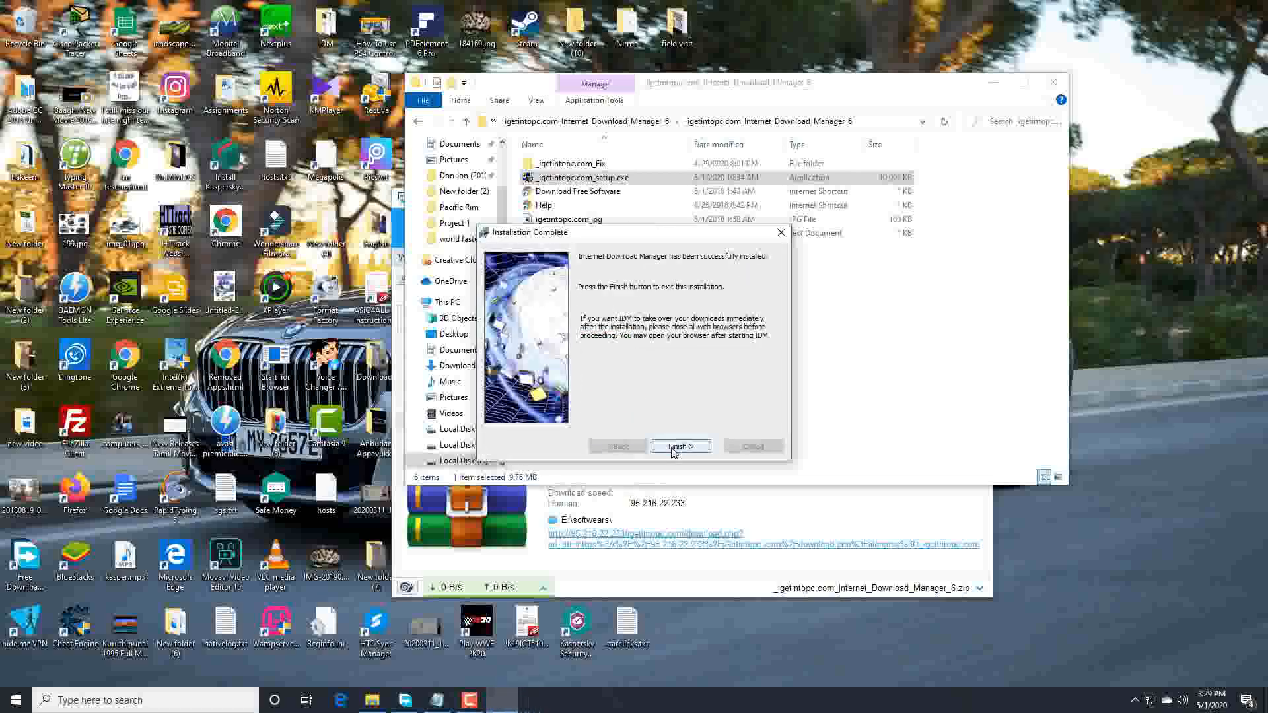
left_click(680, 446)
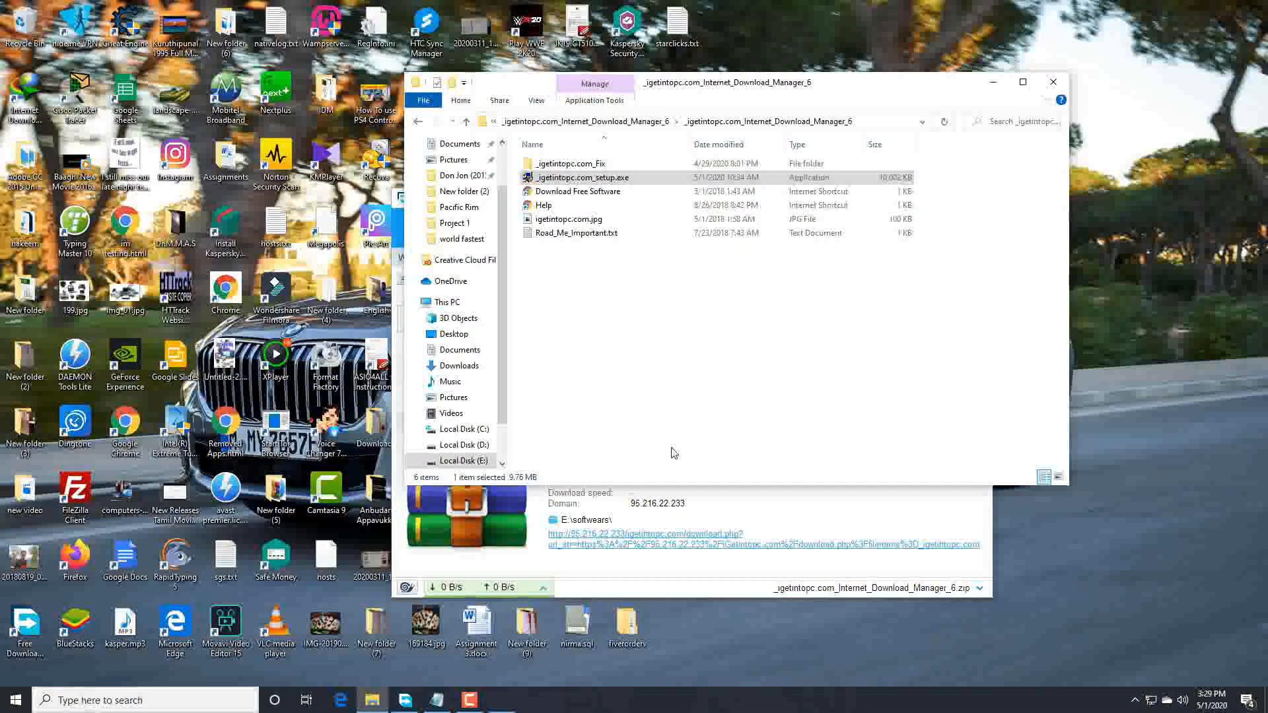
Close the Chrome integration notice and acknowledge the Firefox and Edge notices
double_click(575, 177)
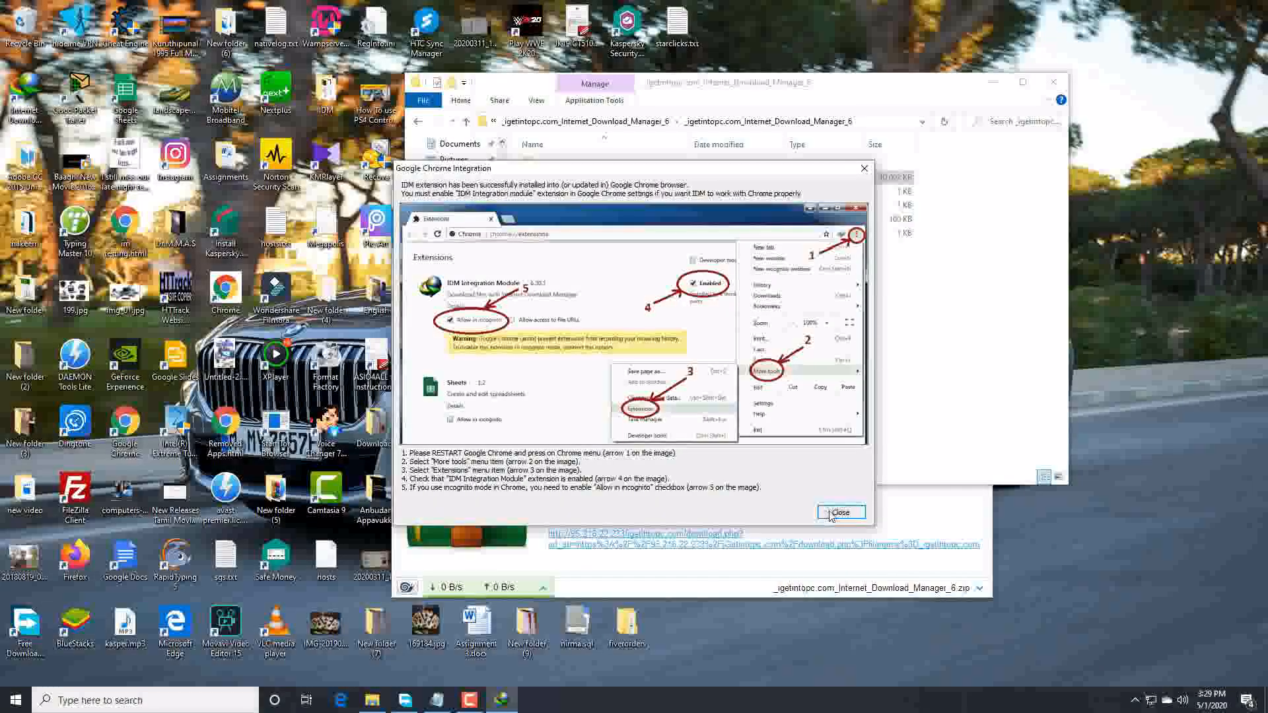
left_click(840, 512)
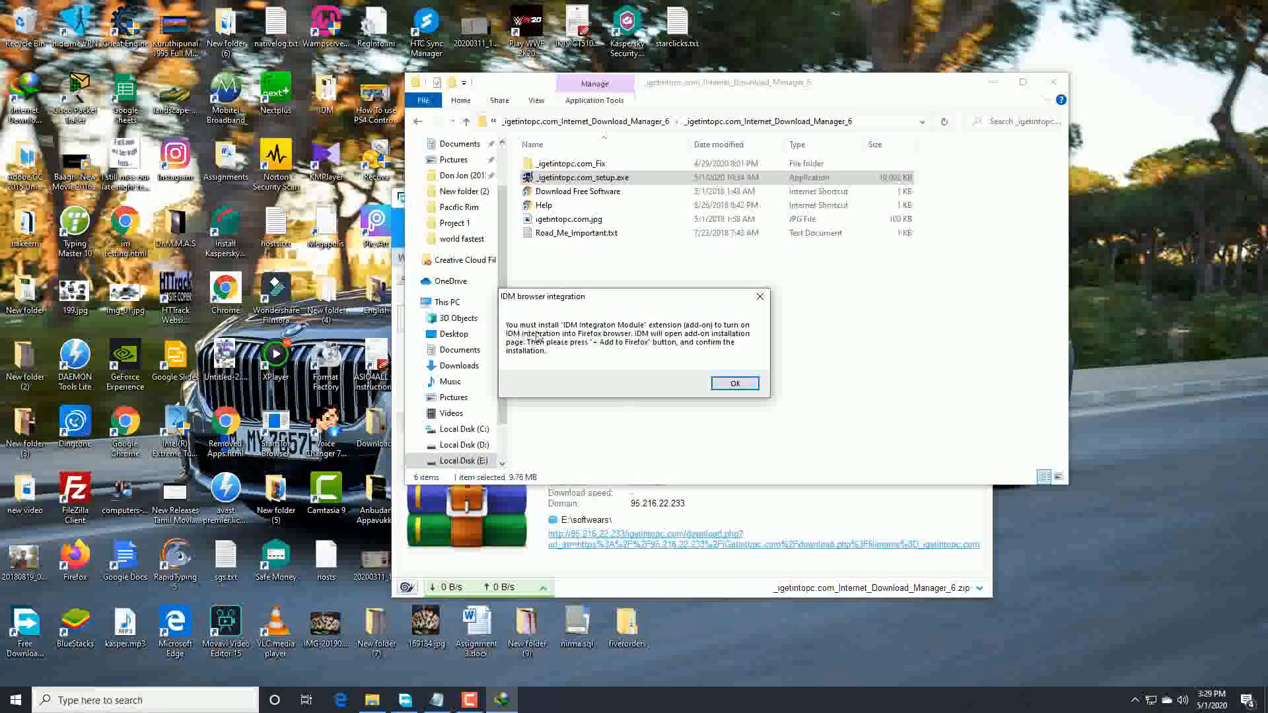
mouse_move(675, 346)
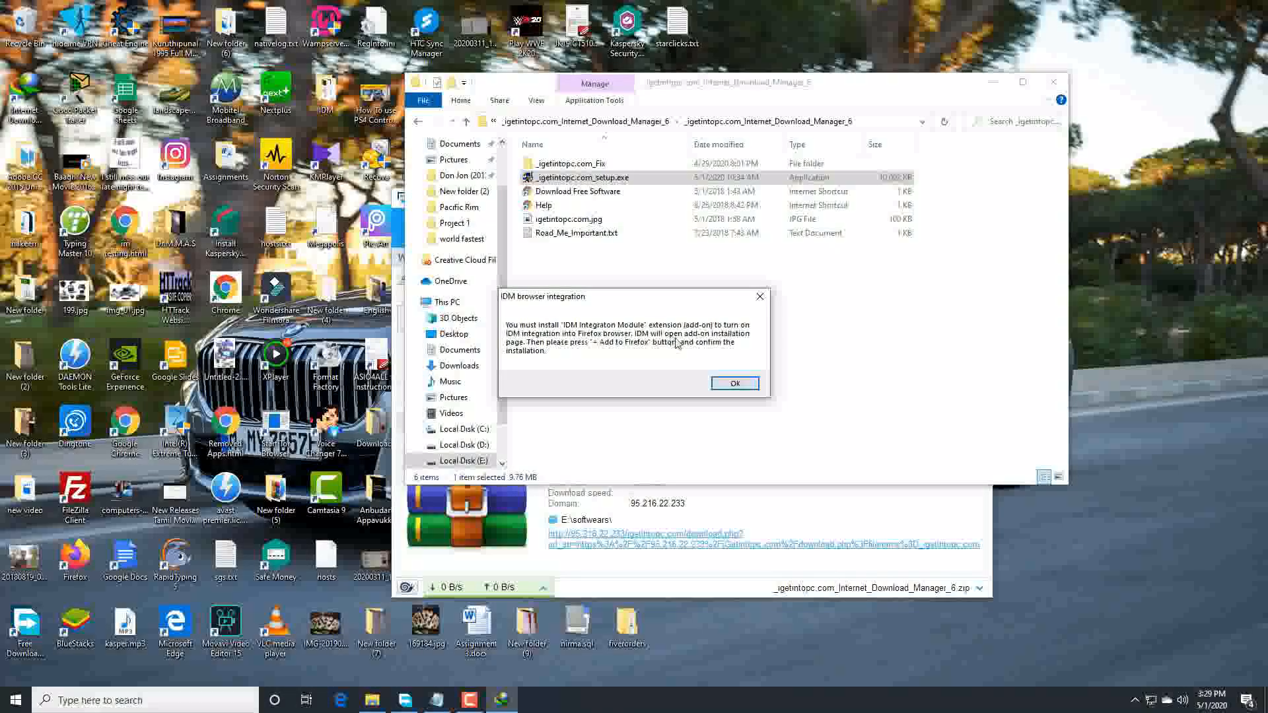
mouse_move(581, 354)
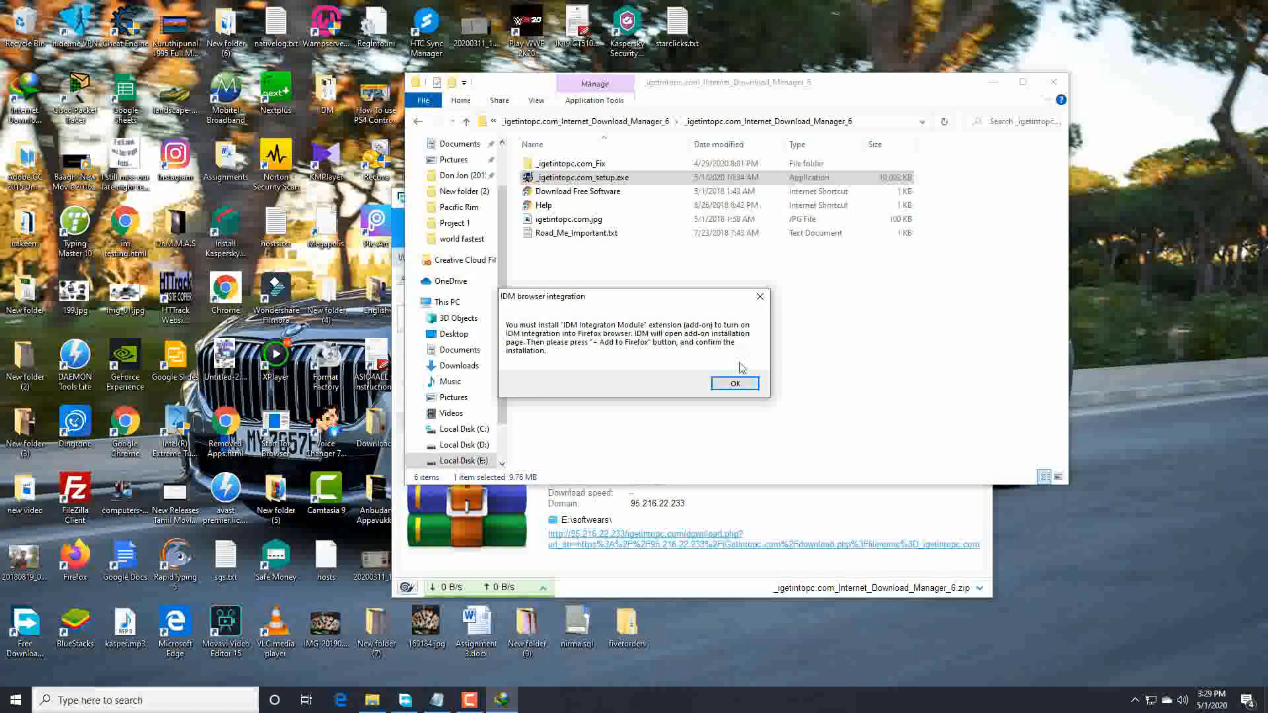
left_click(732, 383)
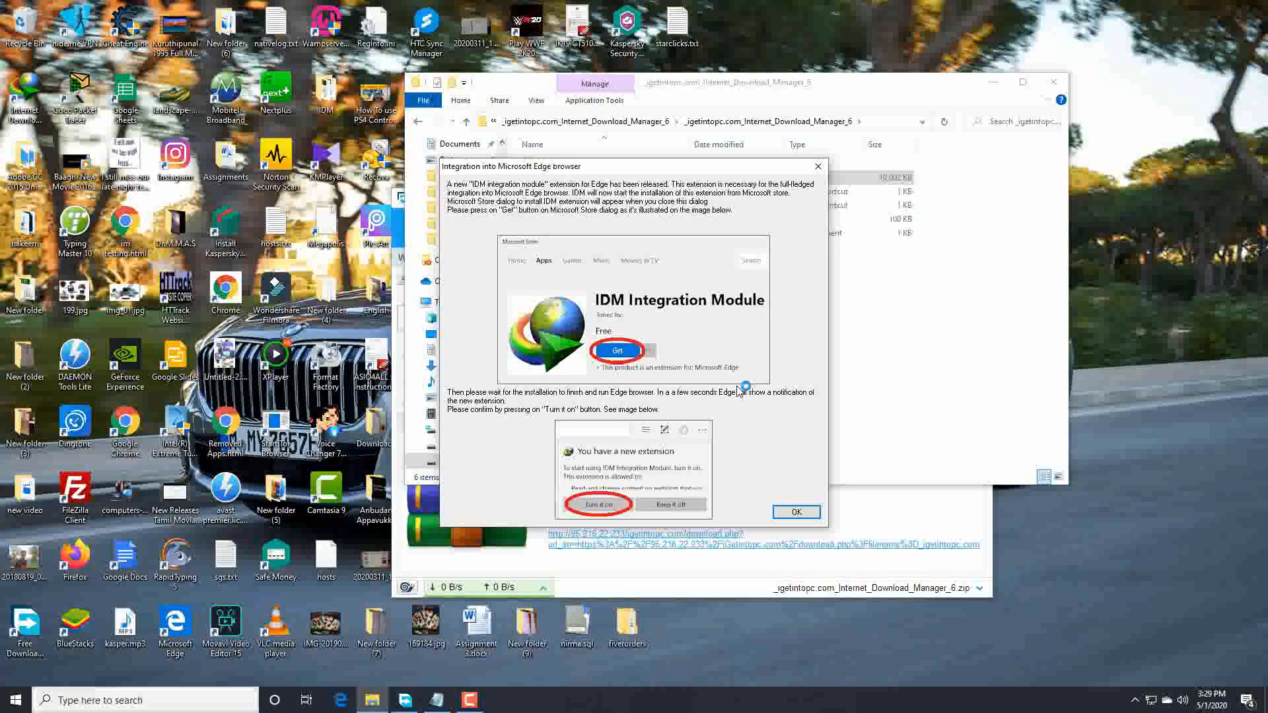
left_click(795, 512)
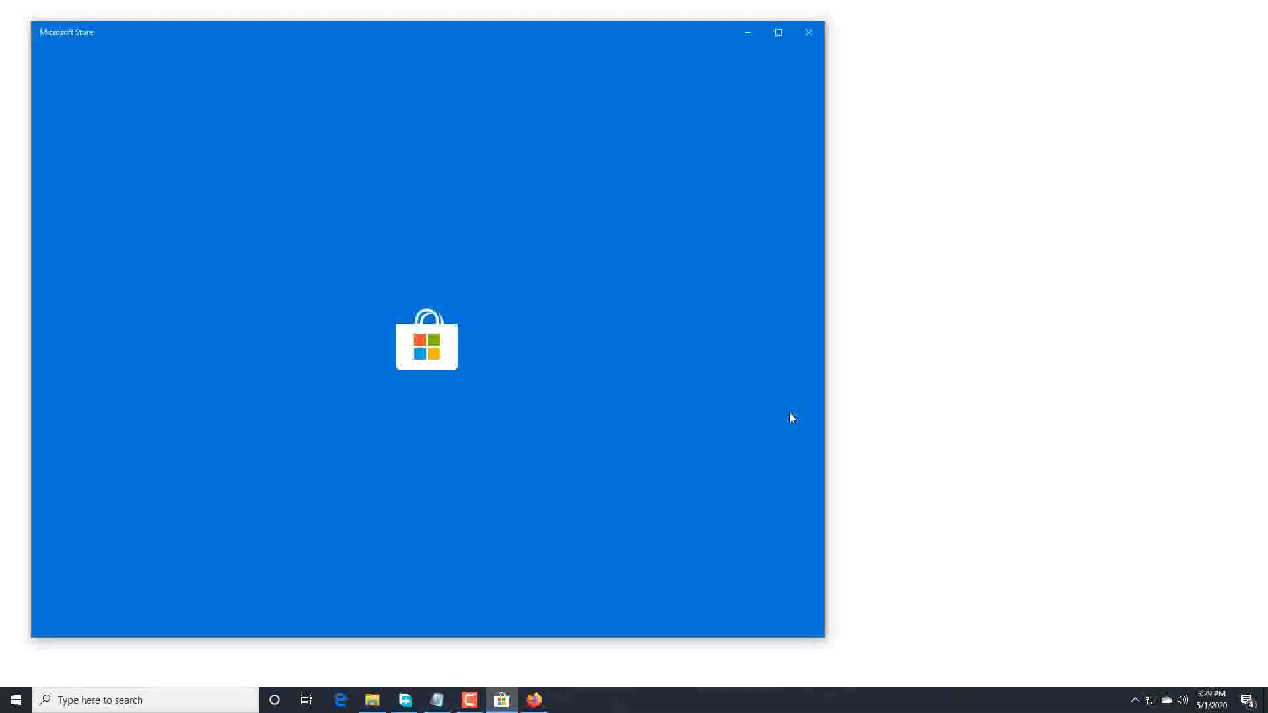
mouse_move(808, 33)
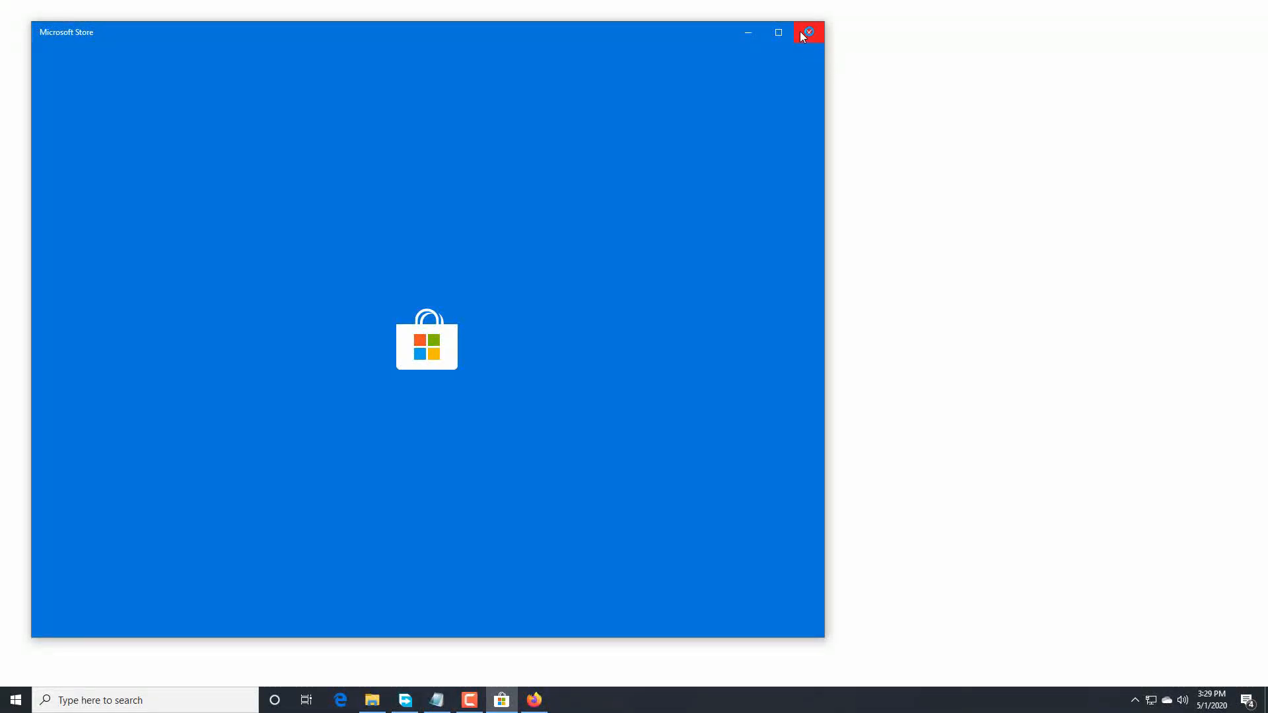
Close Microsoft Store without installing the Edge extension
left_click(807, 33)
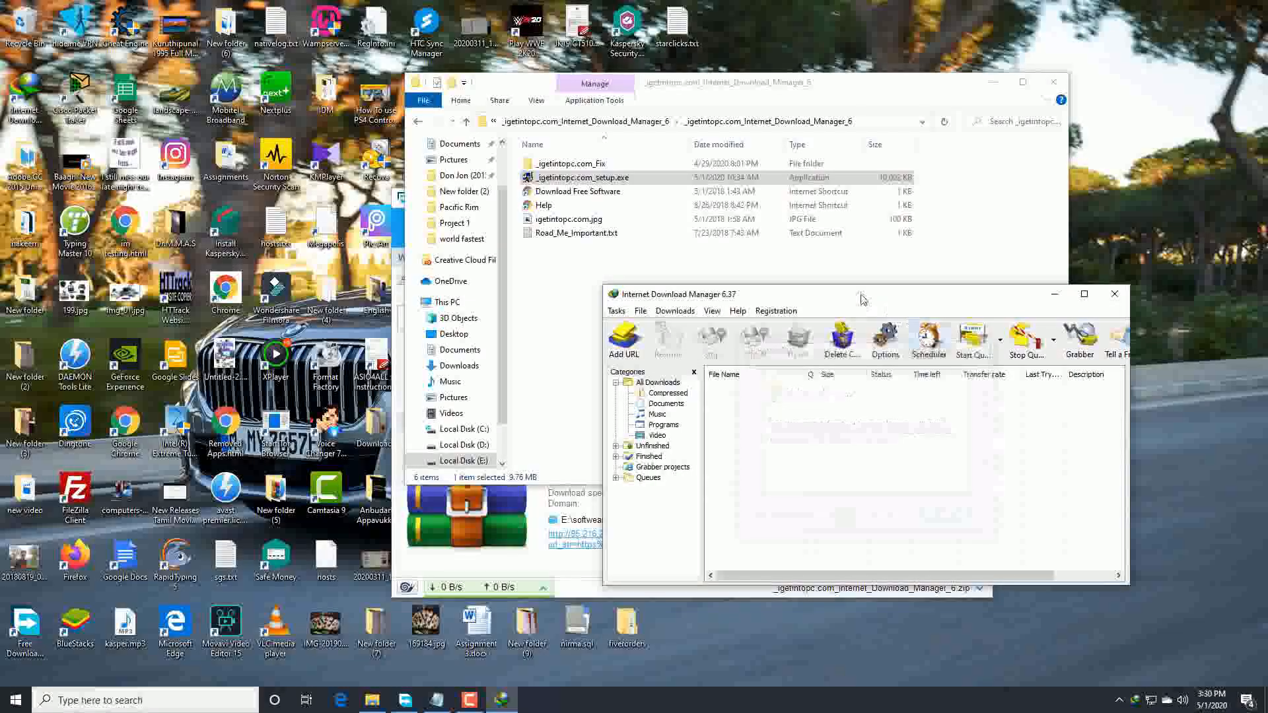
Confirm licensed IDM 6.37 Build 12 in Help > About IDM, then close IDM
left_click_drag(809, 293, 659, 187)
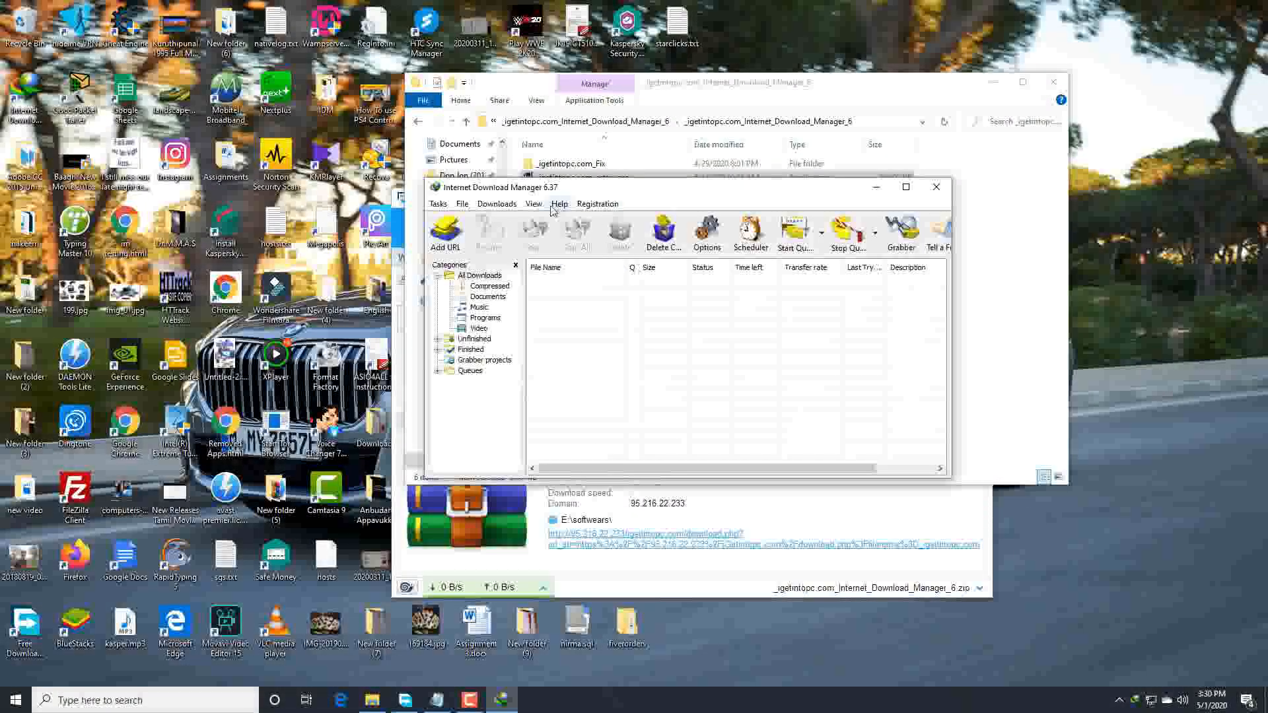
left_click(559, 204)
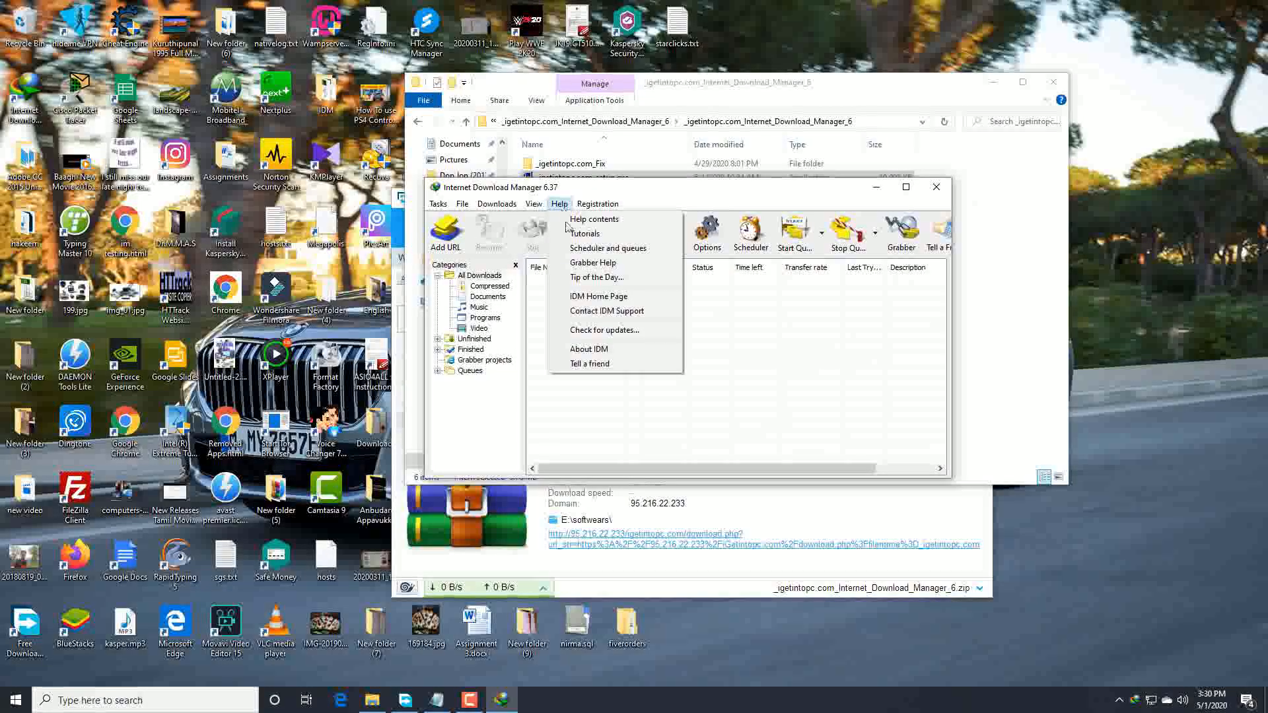
mouse_move(589, 349)
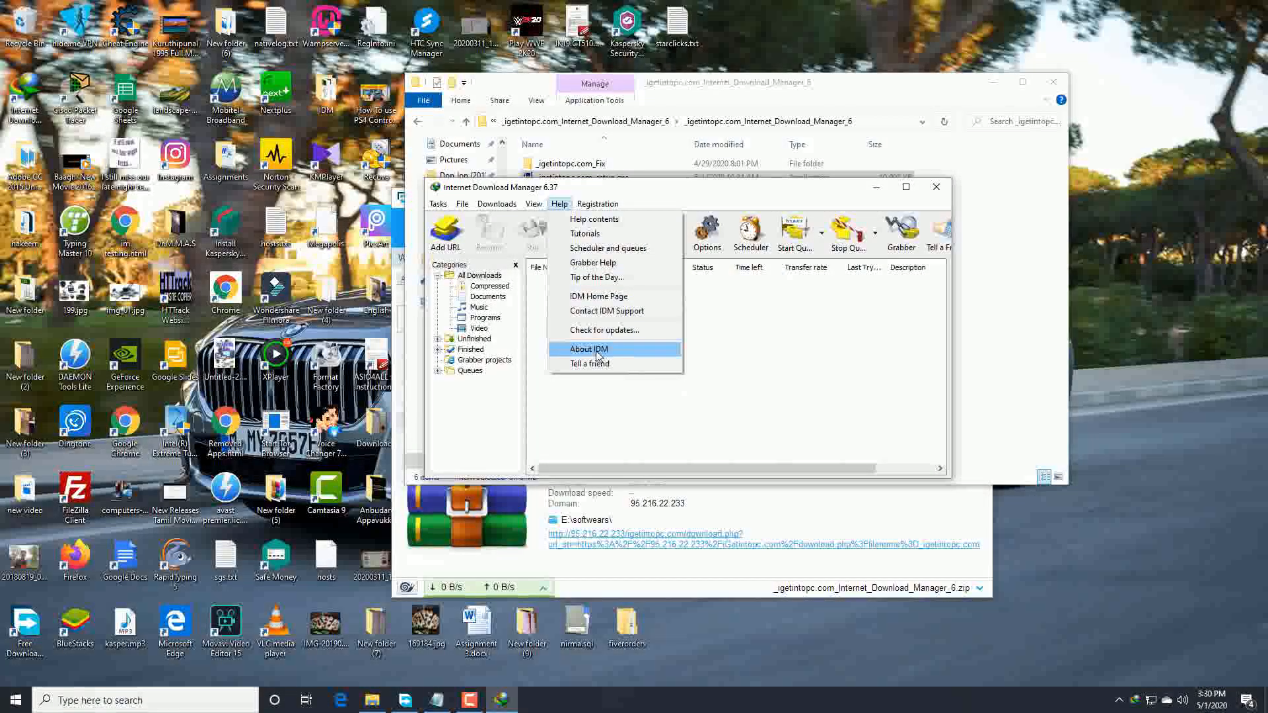
left_click(589, 348)
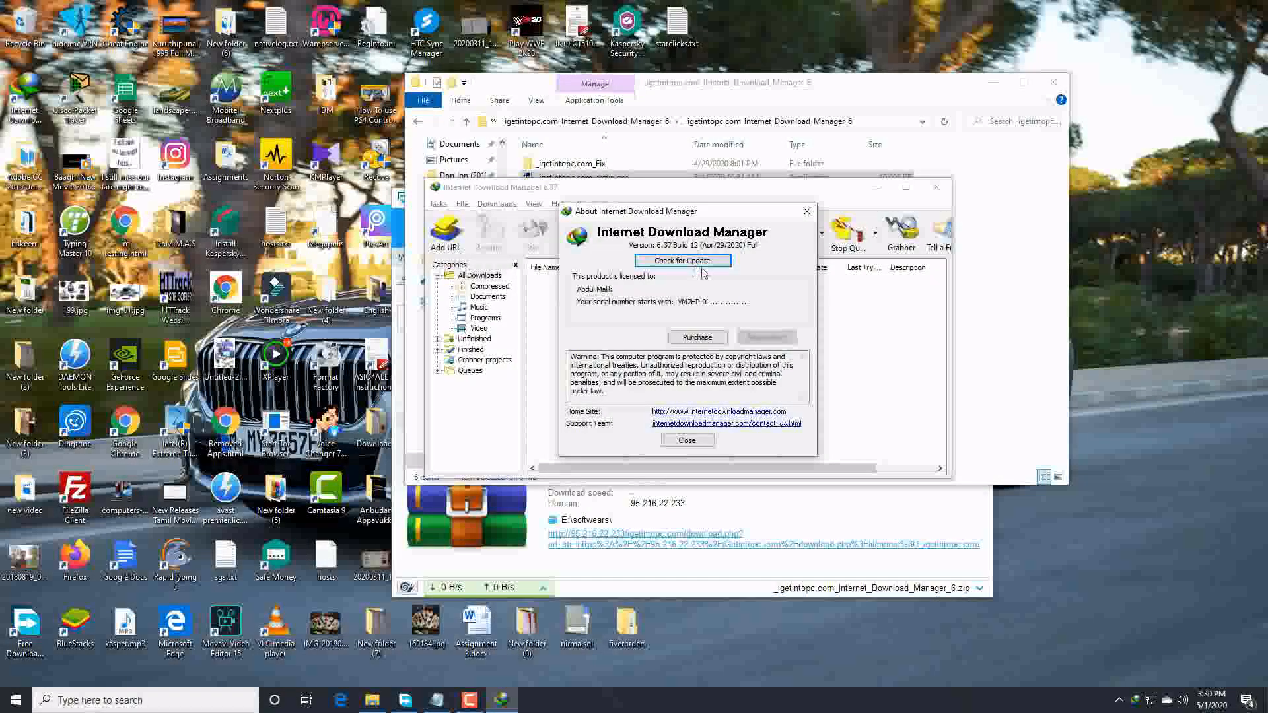
mouse_move(638, 289)
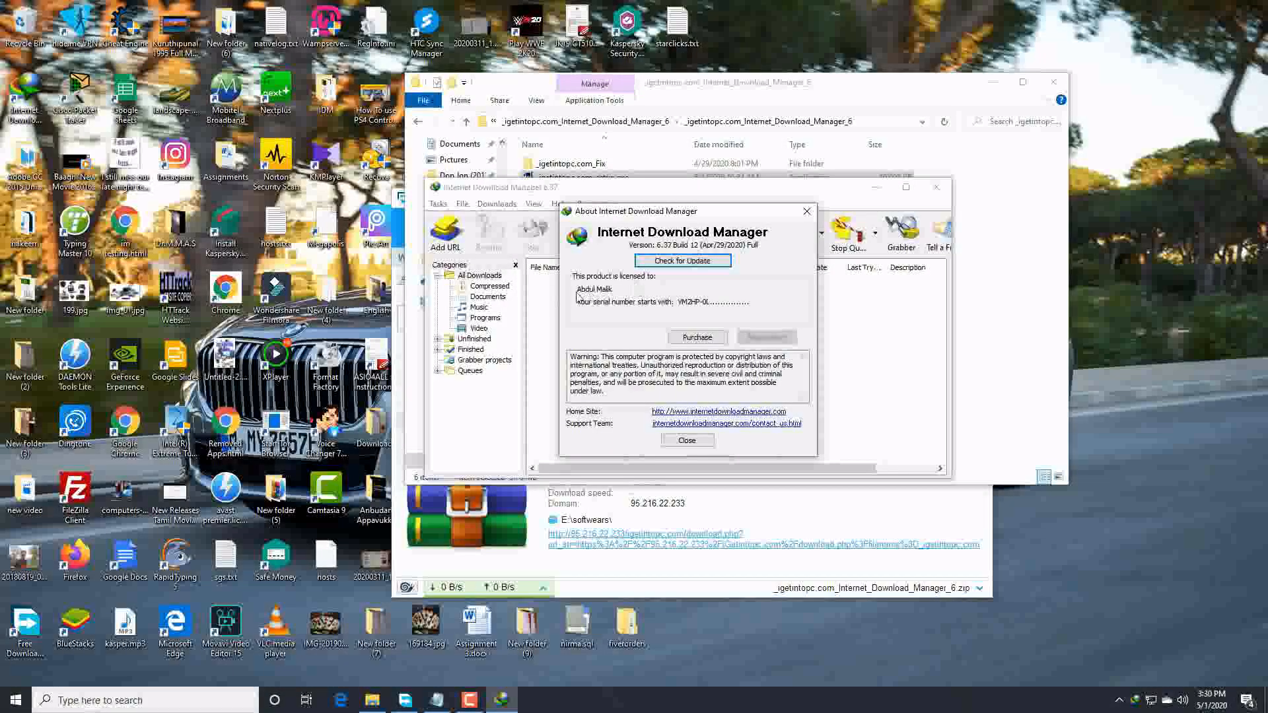
mouse_move(608, 317)
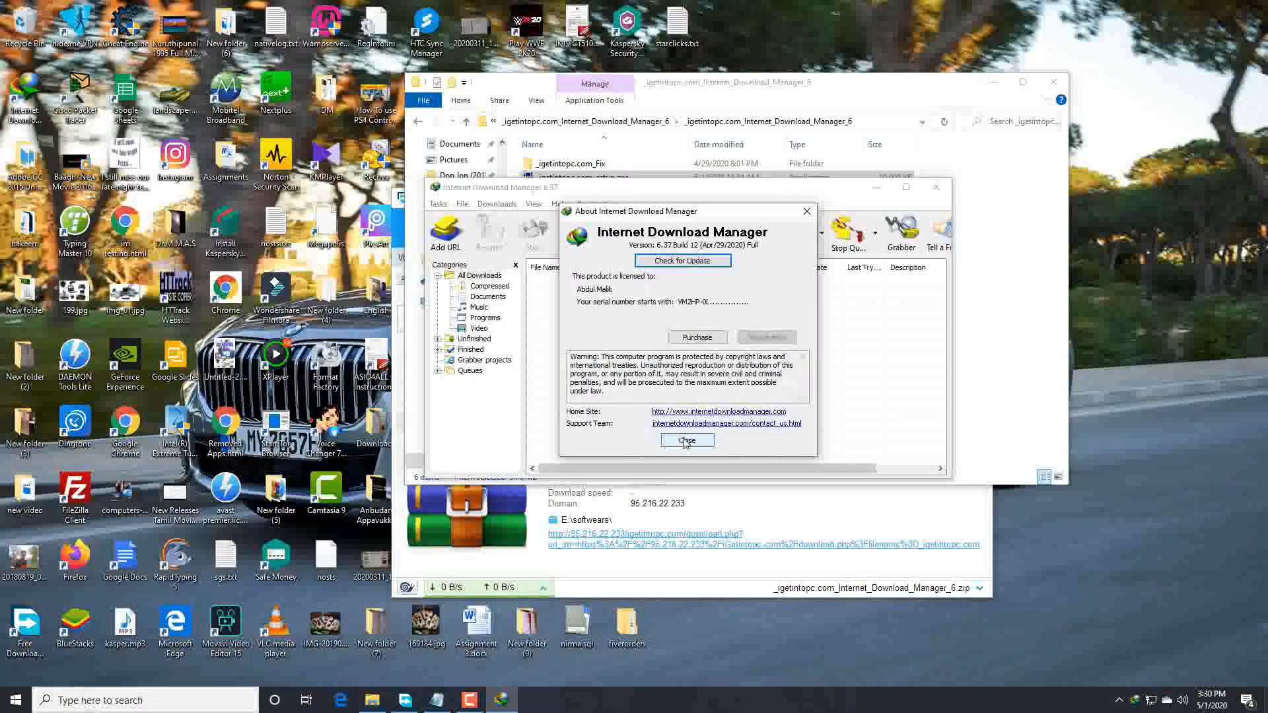
left_click(687, 440)
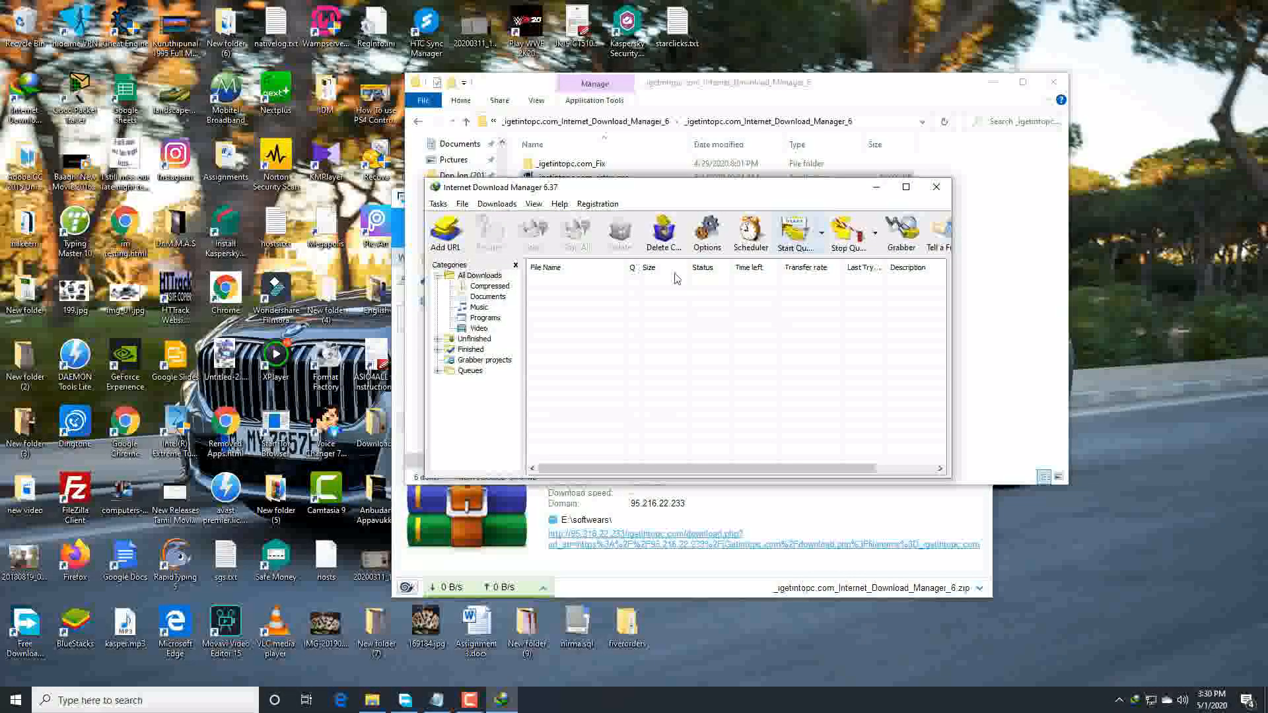
left_click(559, 204)
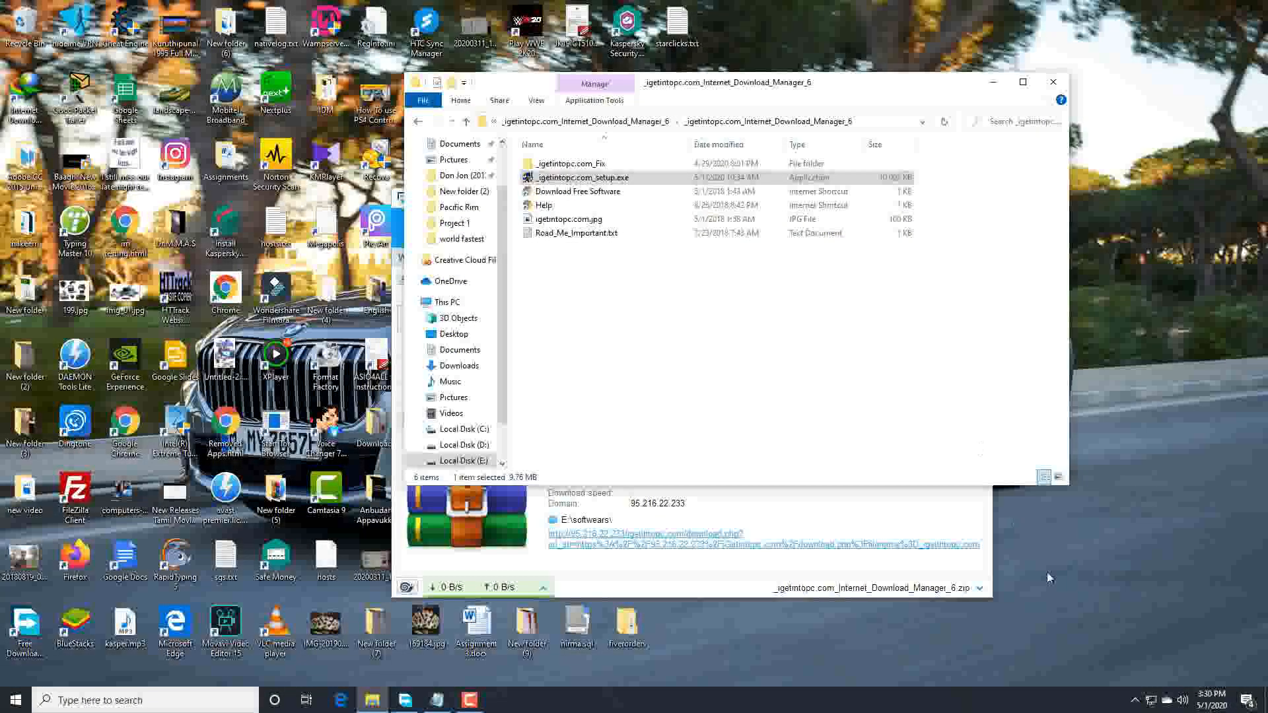
Open the _igetintopc.com_Fix folder and select patch.exe for copying
left_click(1135, 700)
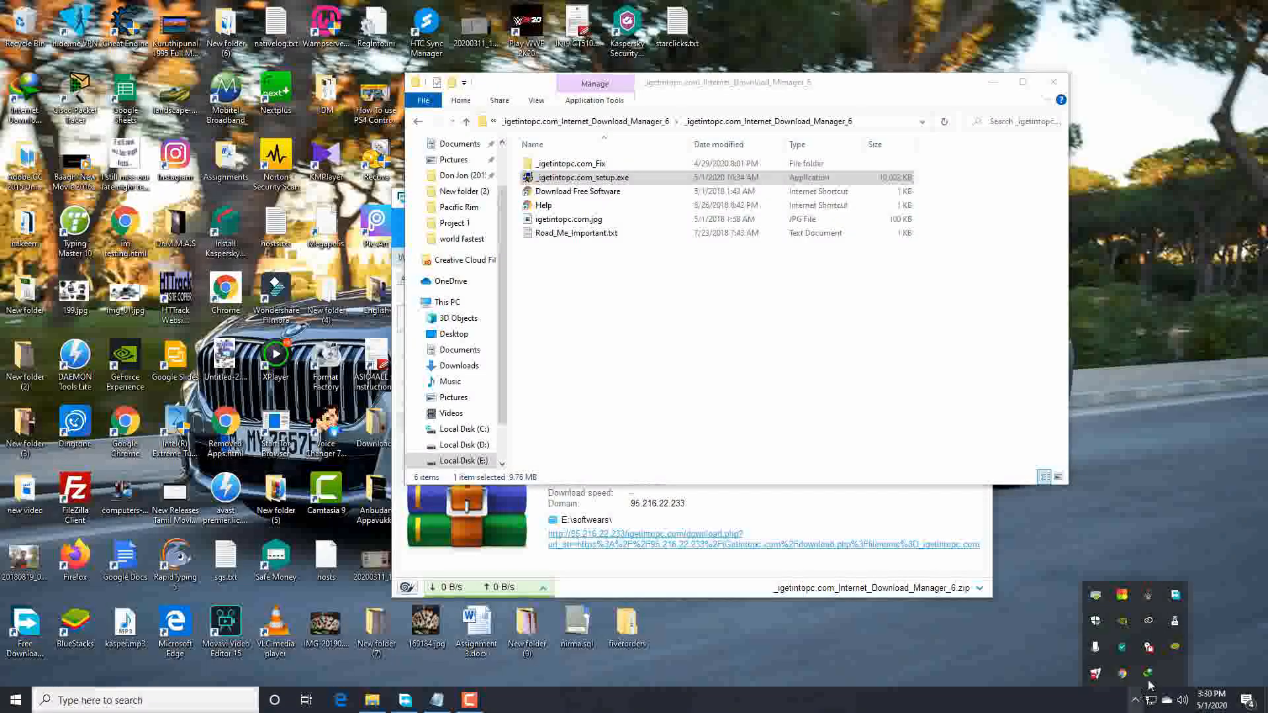
mouse_move(1153, 677)
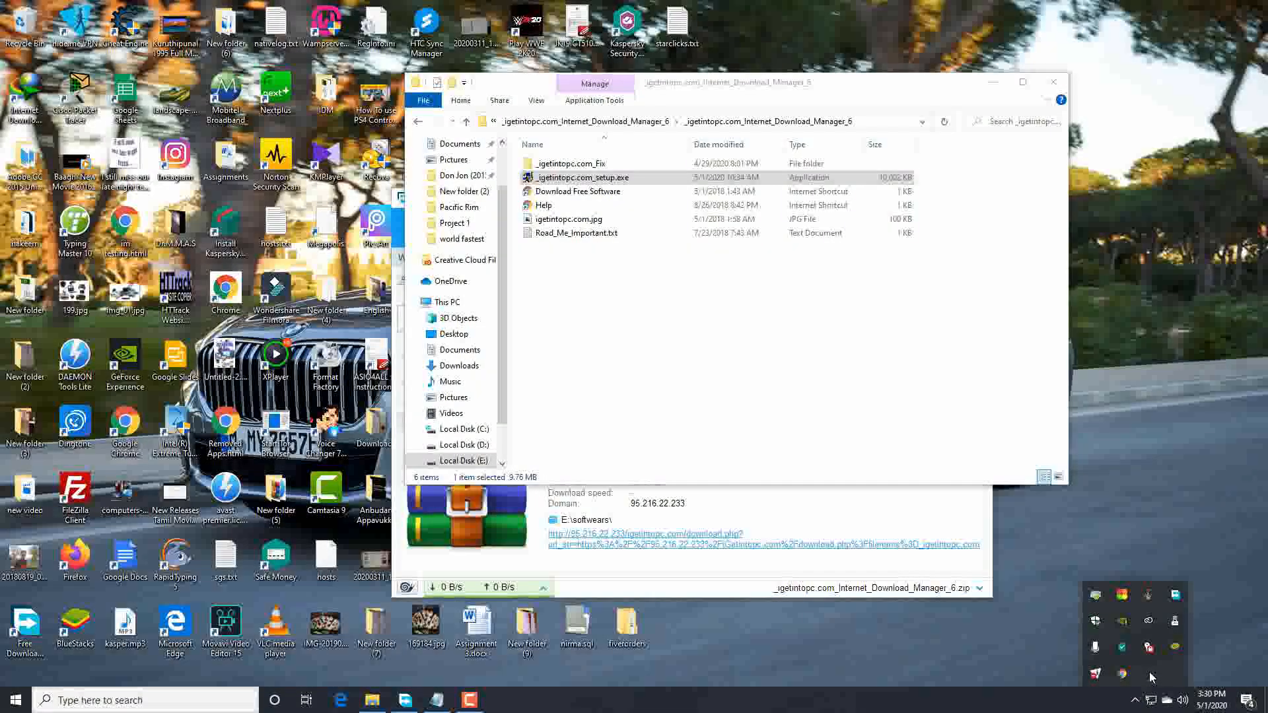
mouse_move(977, 660)
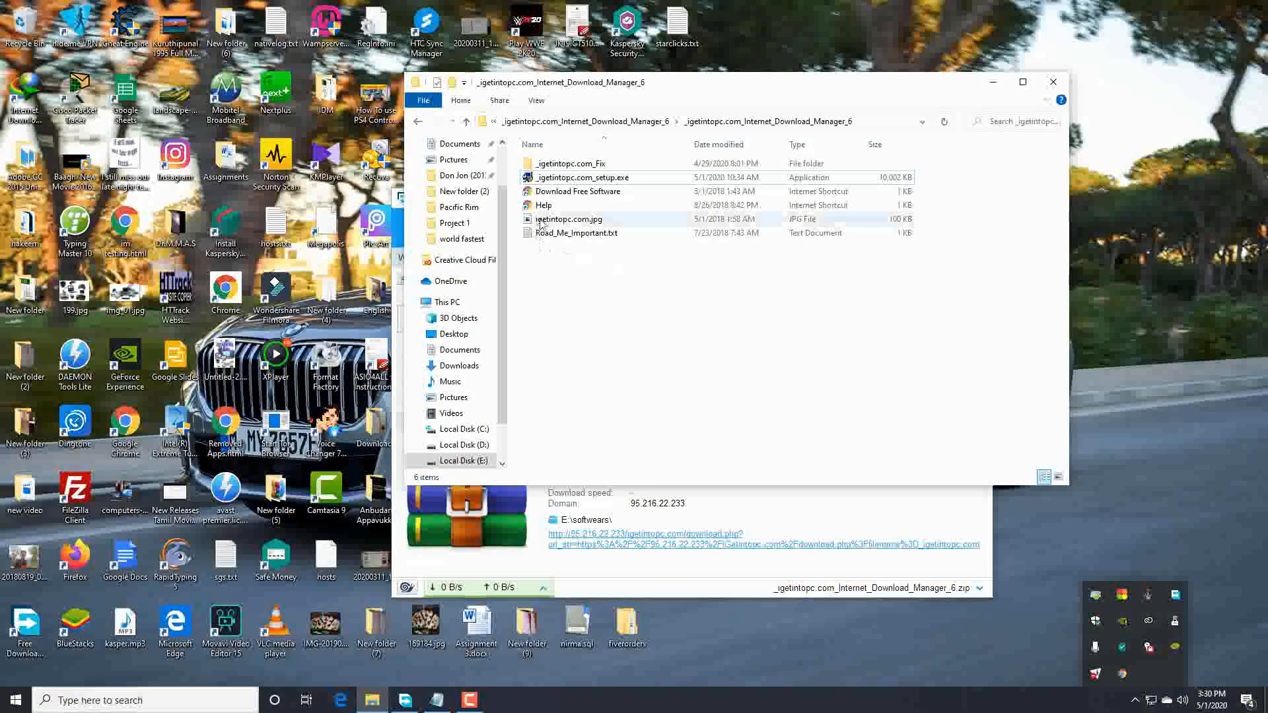
double_click(572, 163)
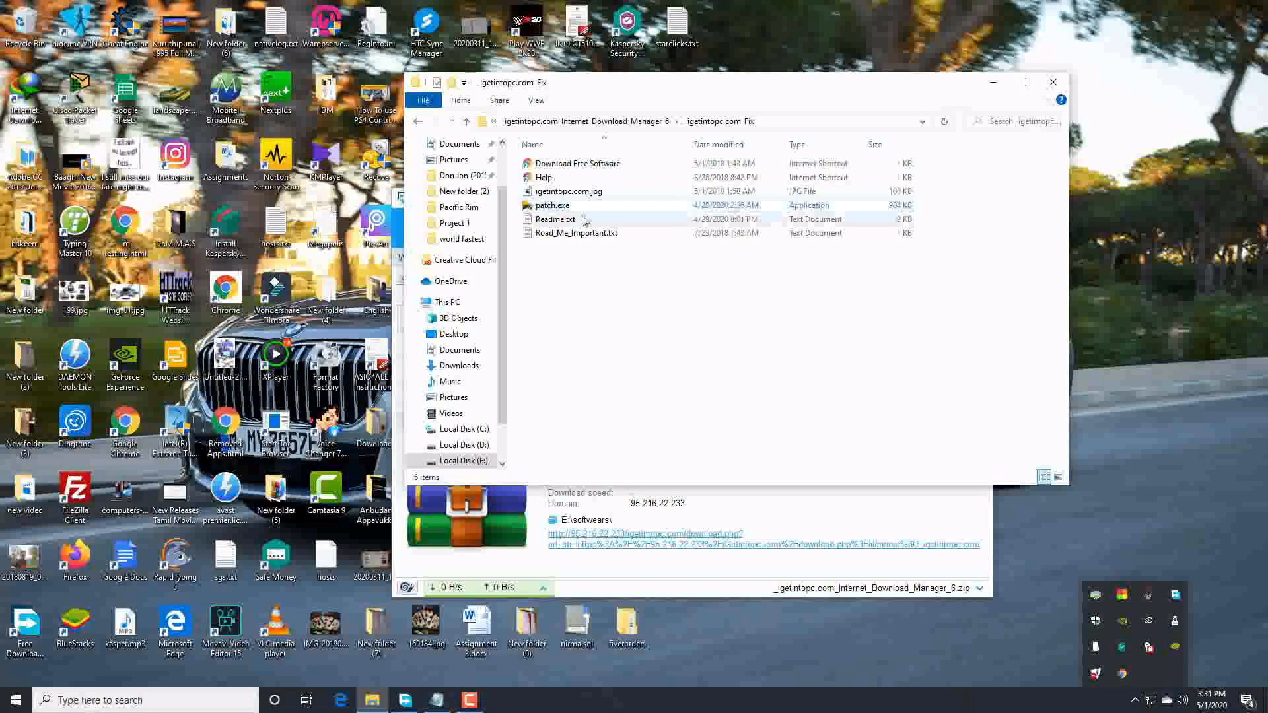
left_click(553, 204)
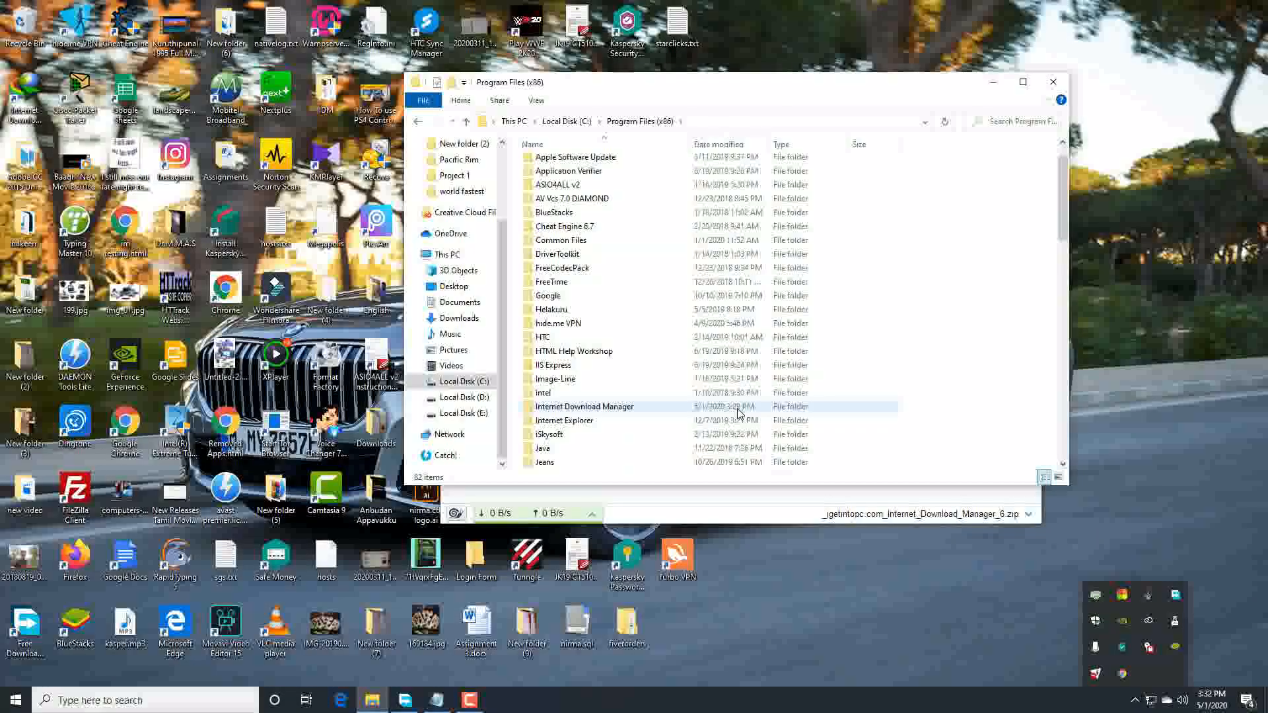
Paste patch.exe into C:\Program Files (x86)\Internet Download Manager and select it
double_click(584, 407)
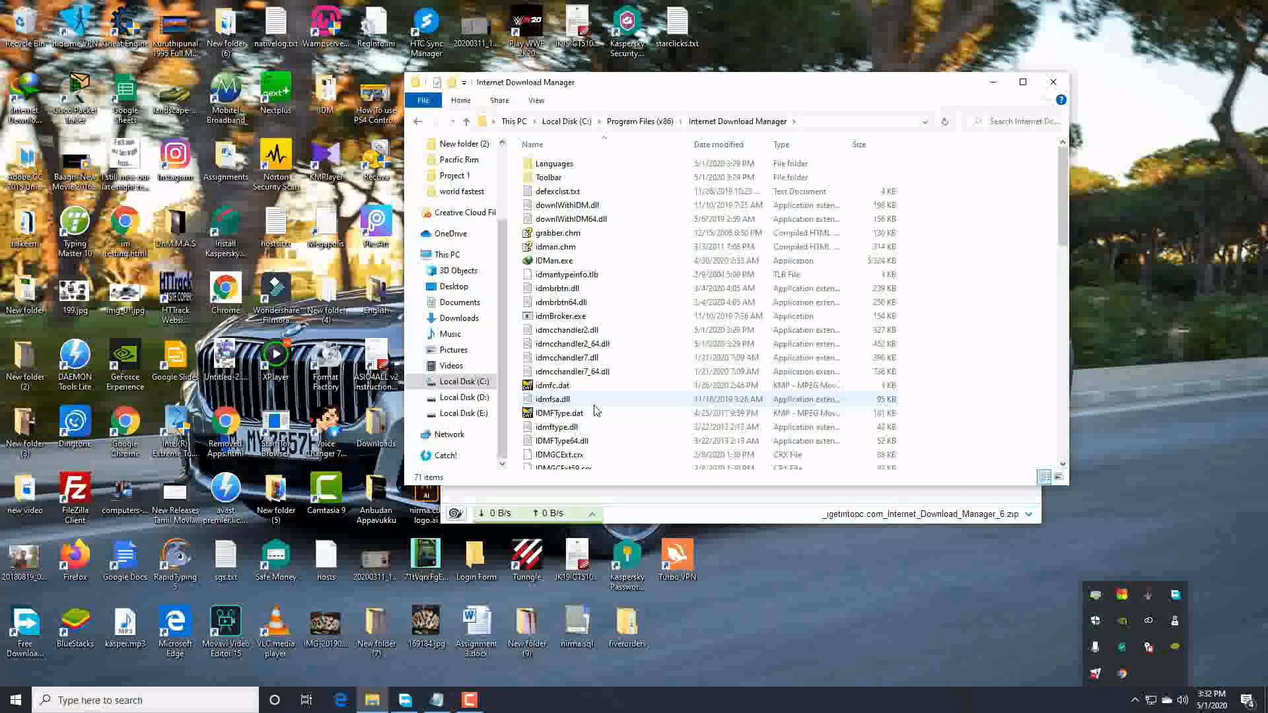
scroll("down", 3)
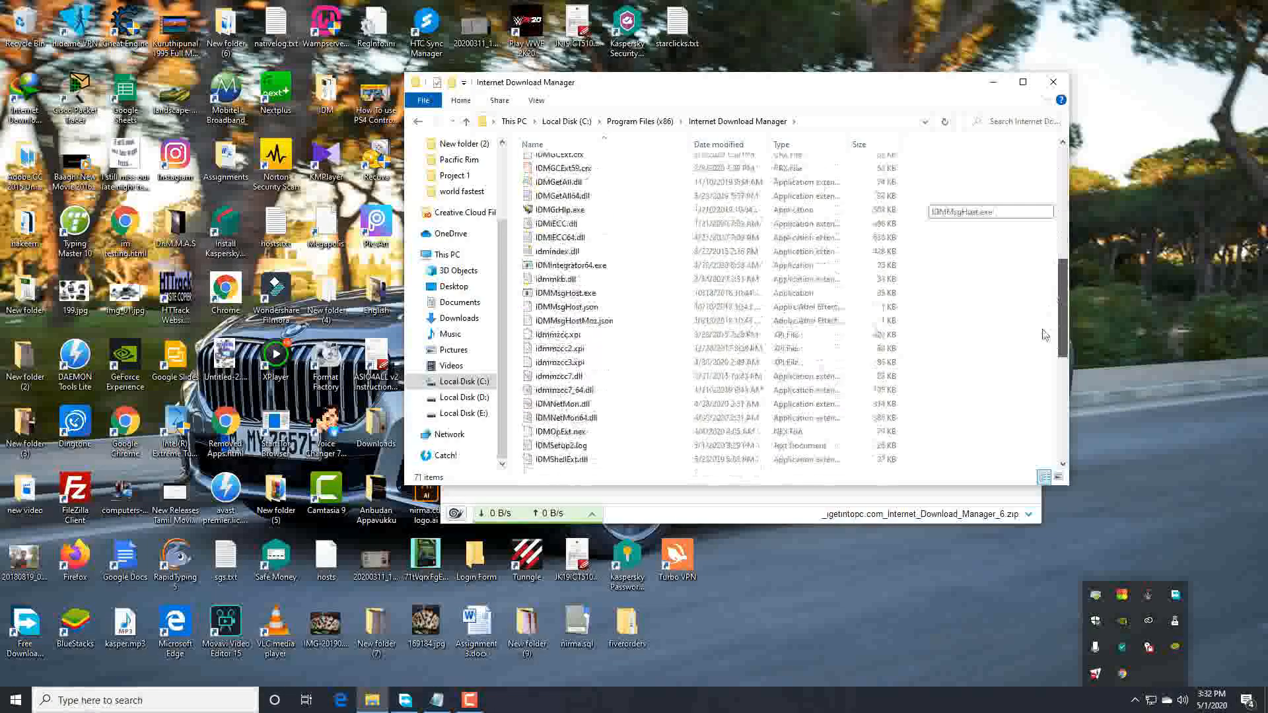
right_click(938, 257)
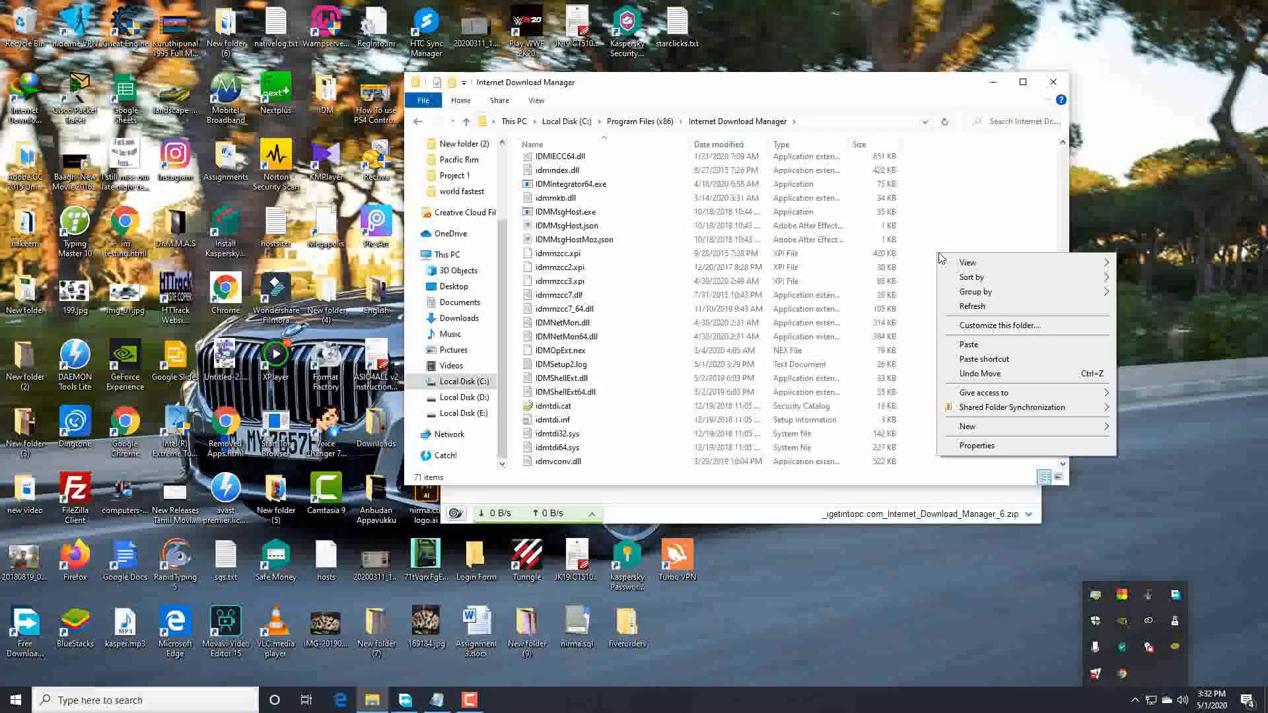
left_click(969, 344)
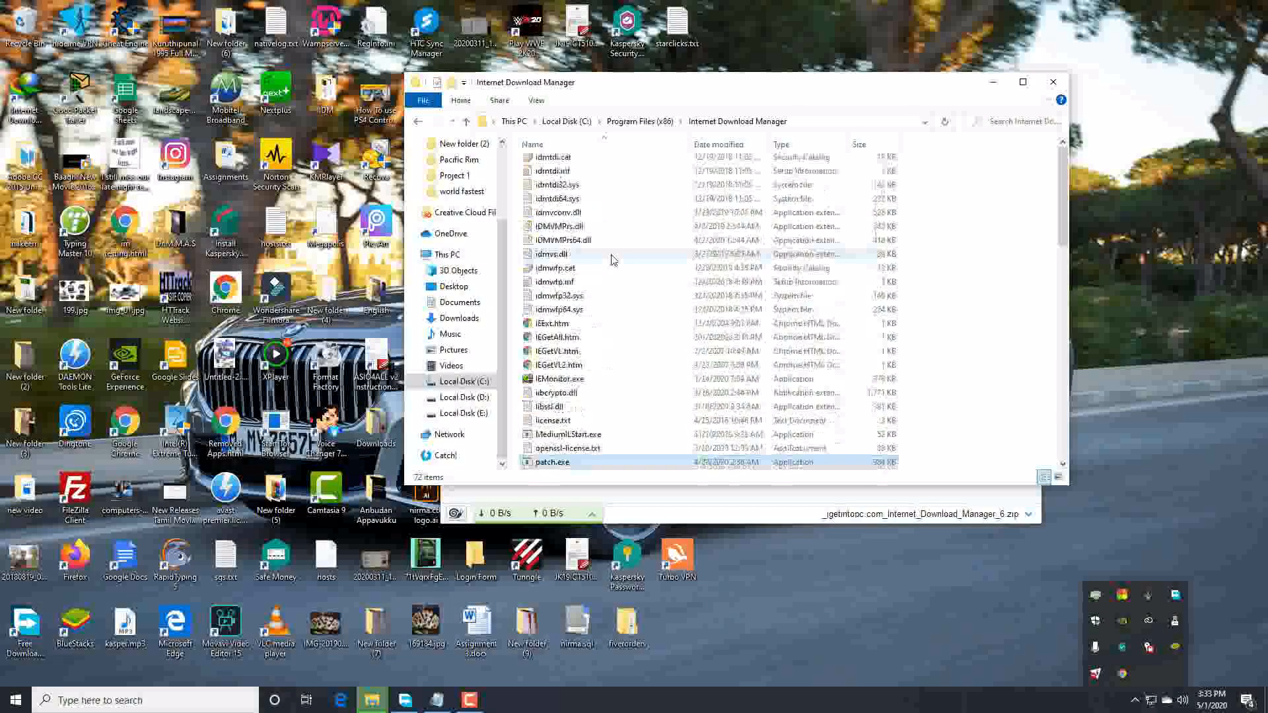
left_click(556, 462)
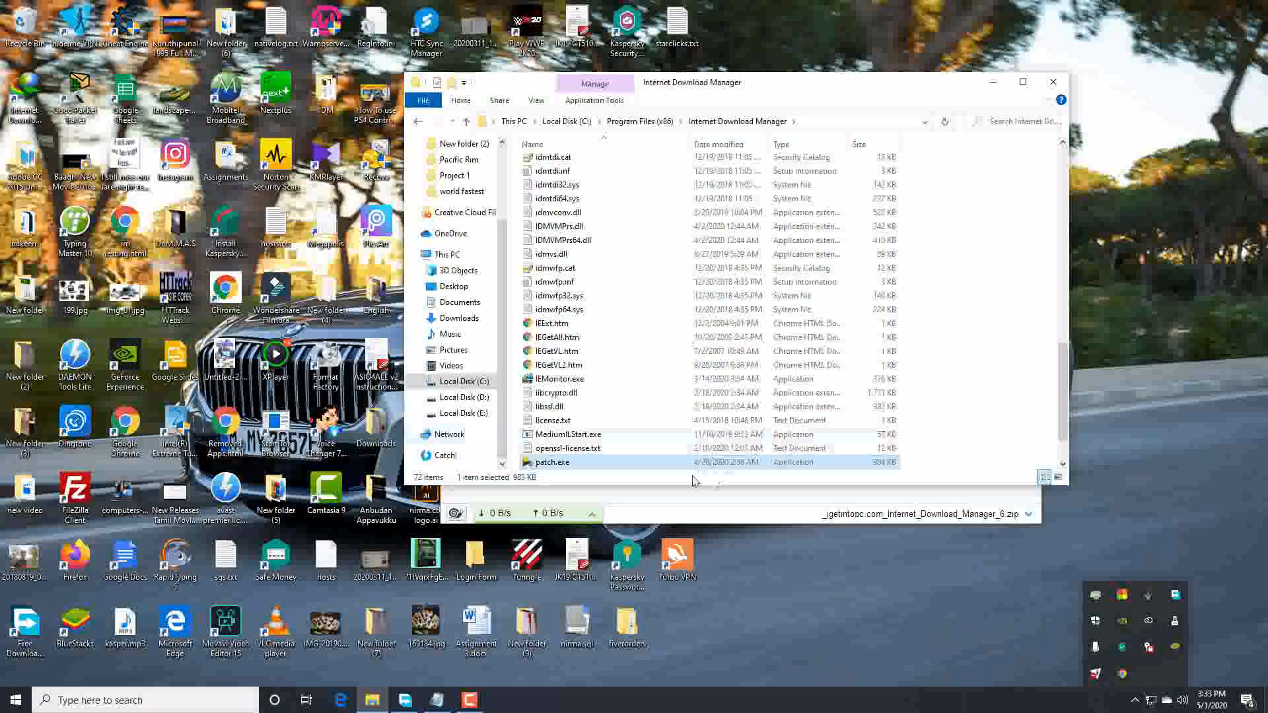
mouse_move(554, 462)
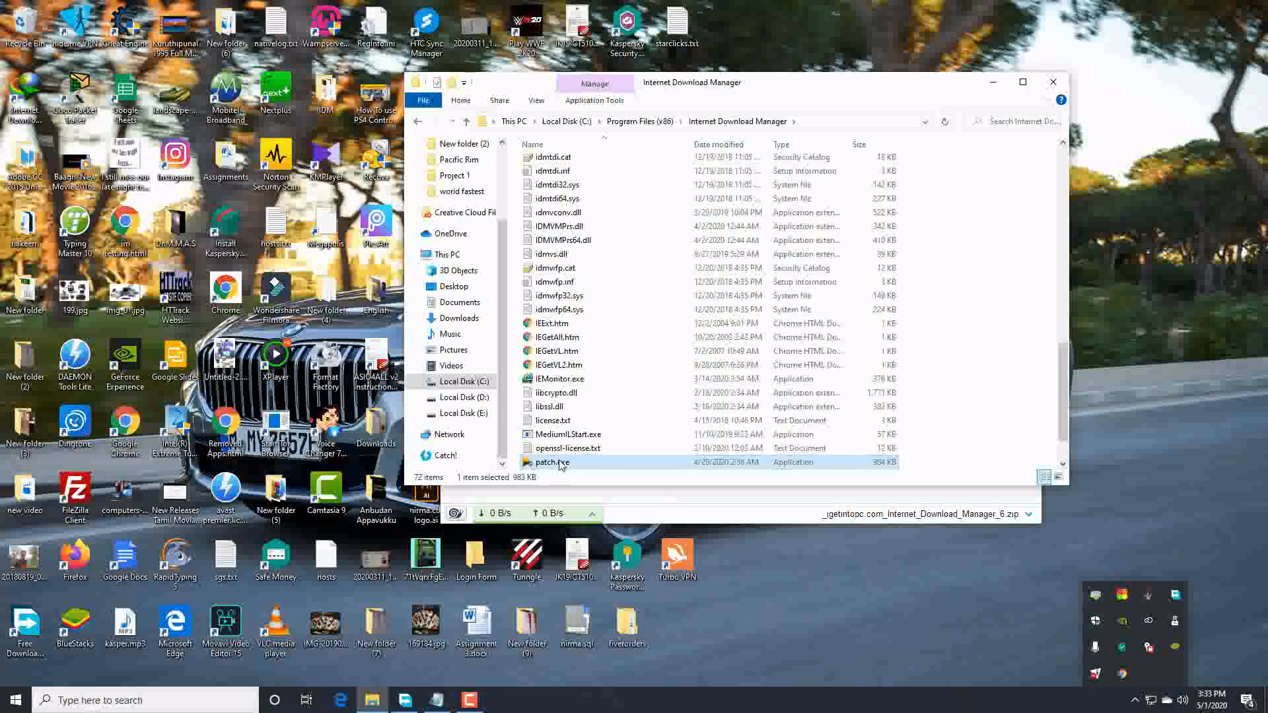
Launch patch.exe and apply the registration patch to IDMan.exe
double_click(553, 462)
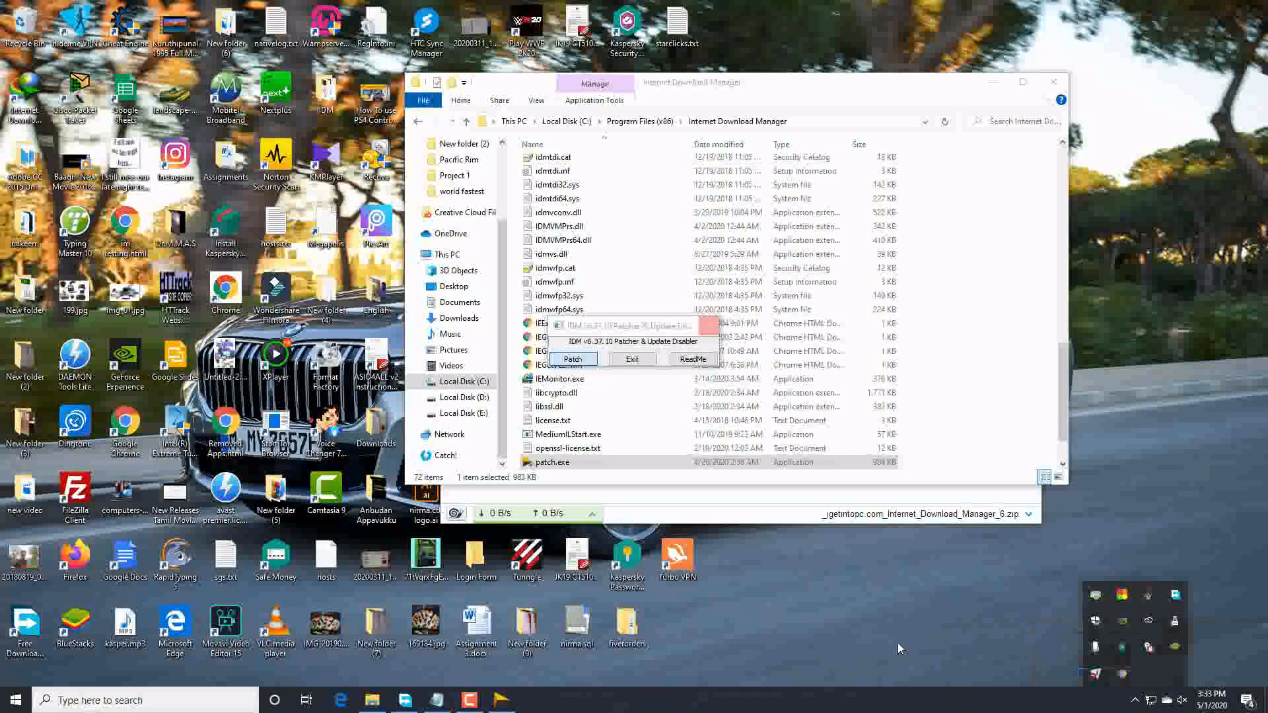
mouse_move(999, 684)
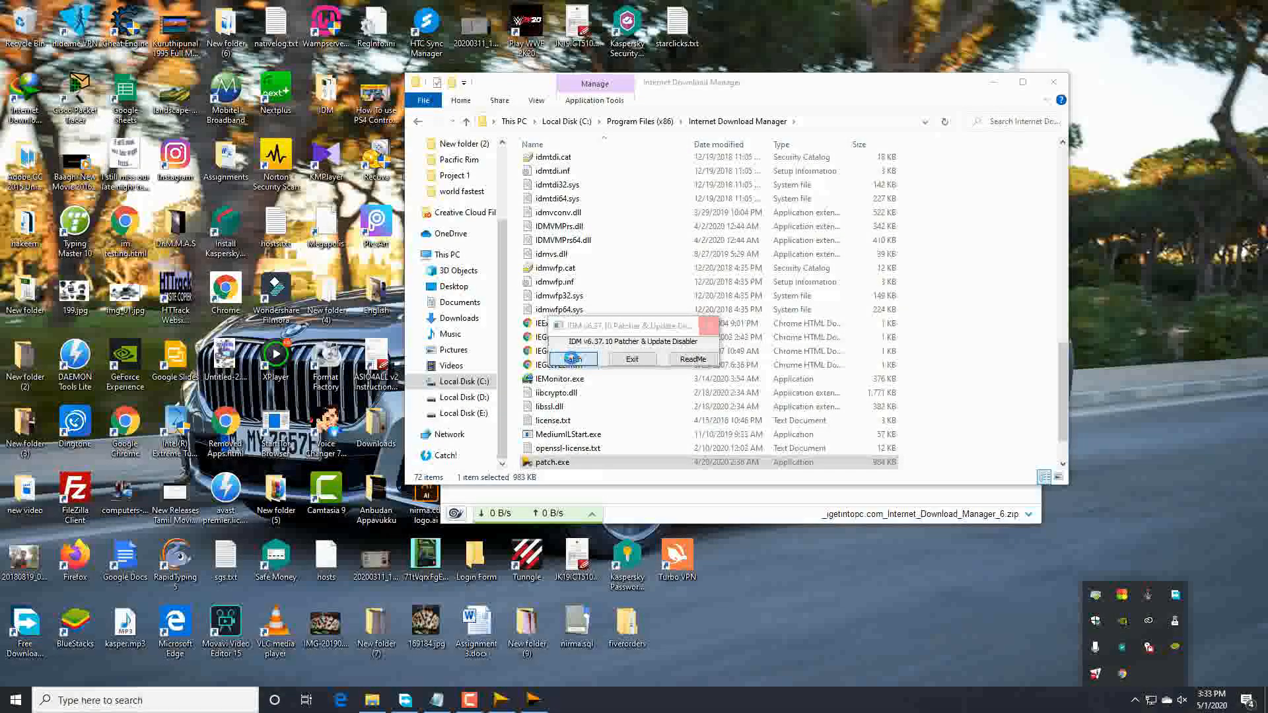
left_click(570, 358)
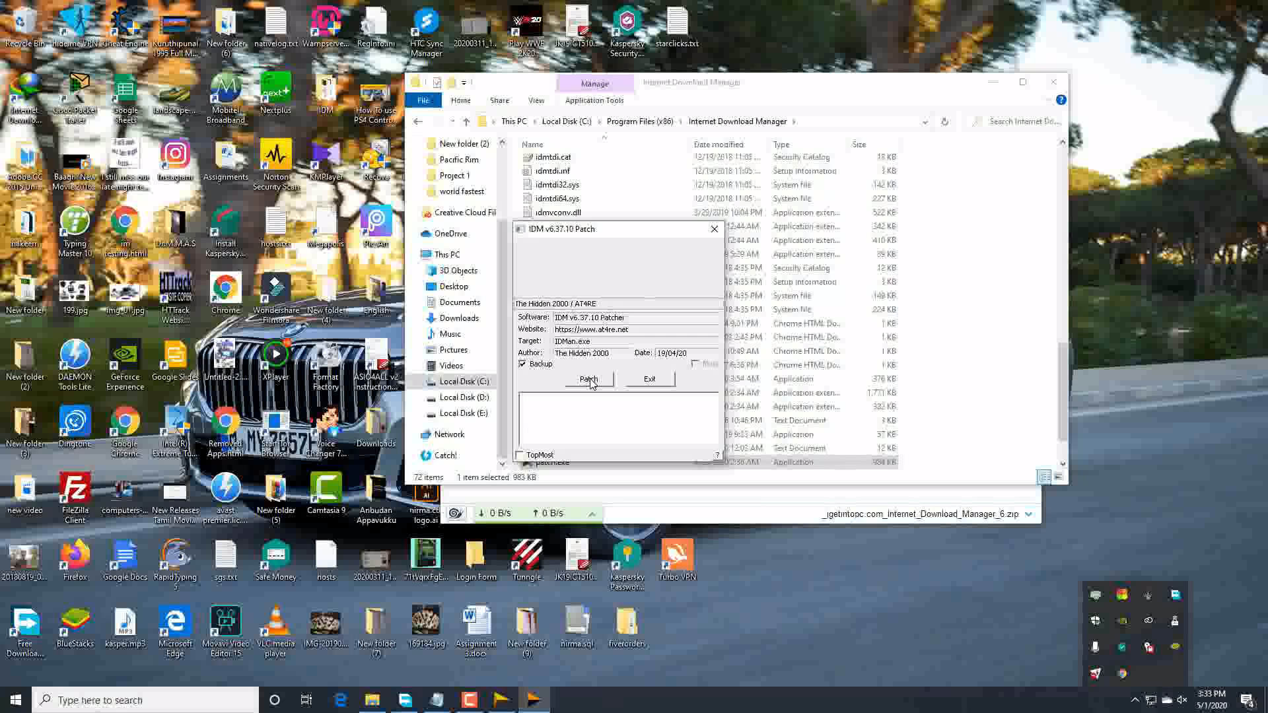
left_click(587, 379)
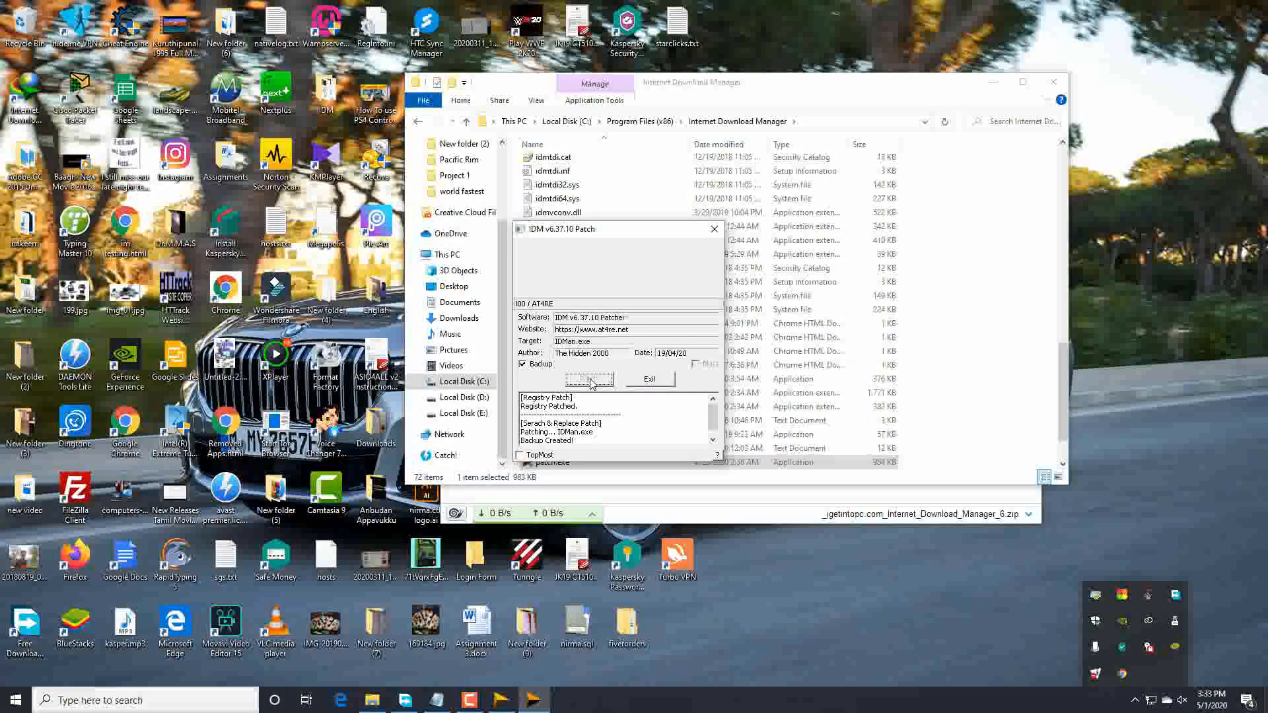
left_click(590, 379)
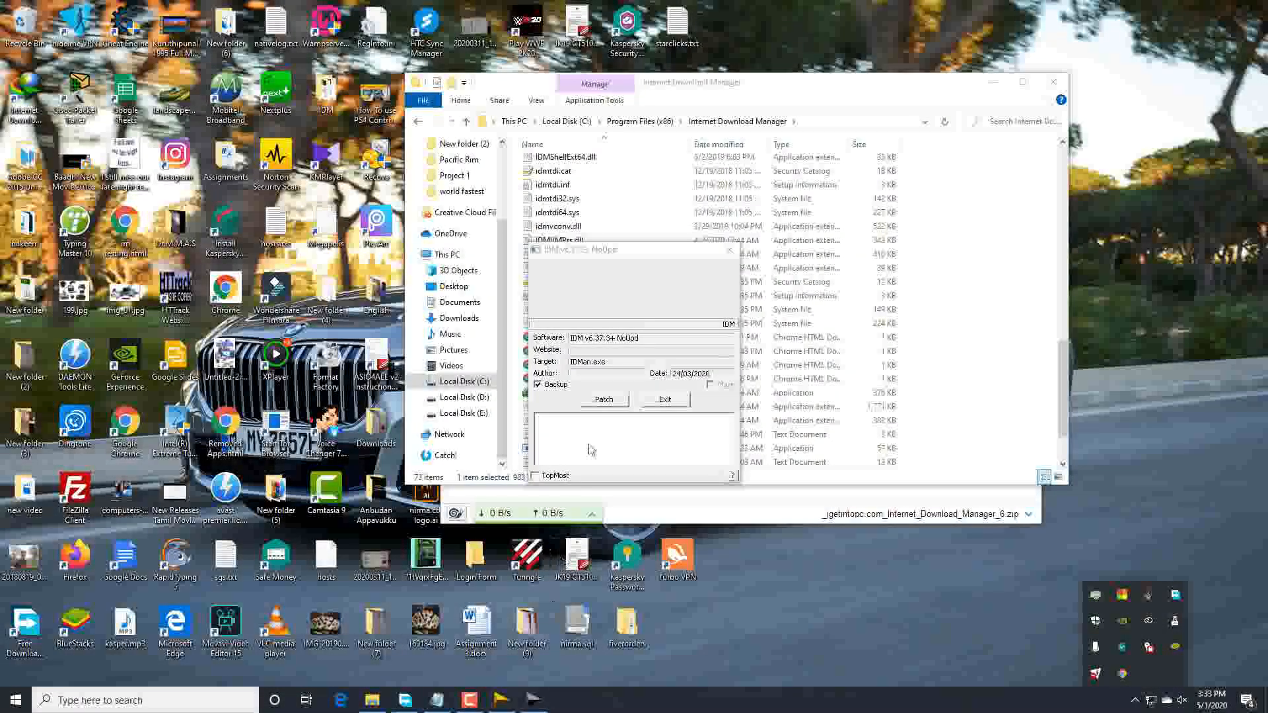
Apply the update-disabler patch to IDMan.exe and acknowledge the patching-complete message
left_click(603, 399)
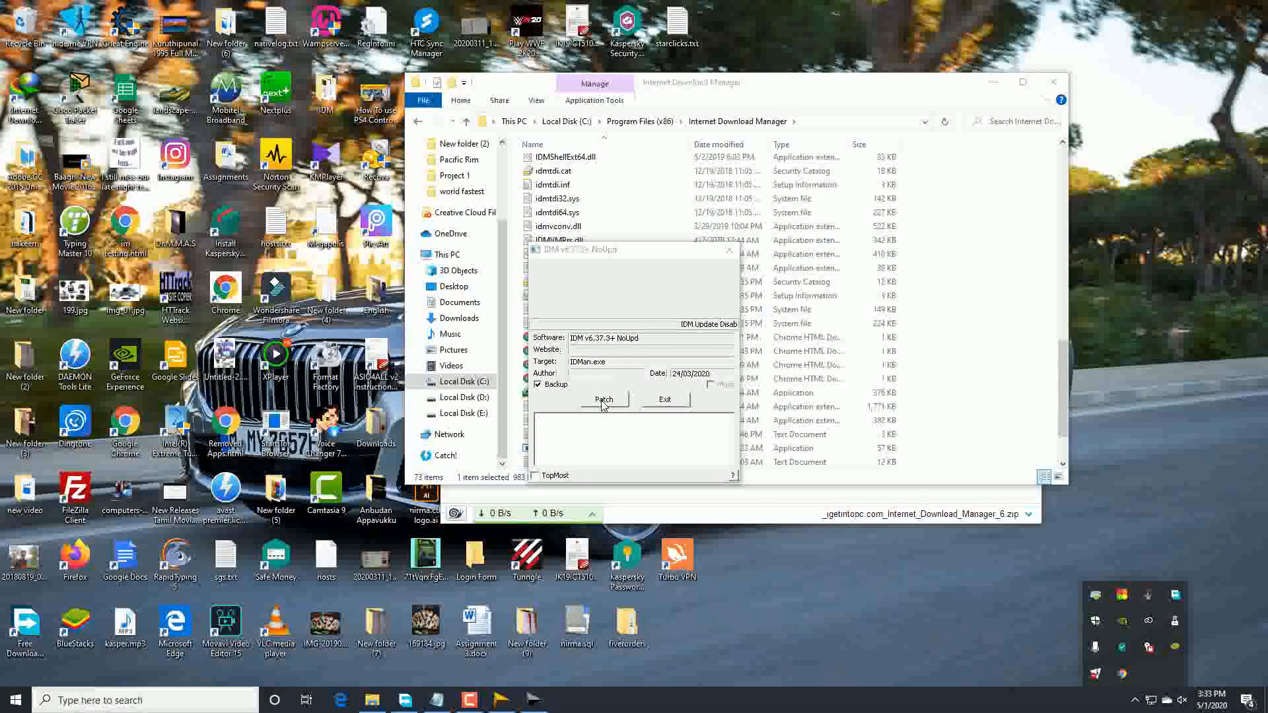
left_click(602, 400)
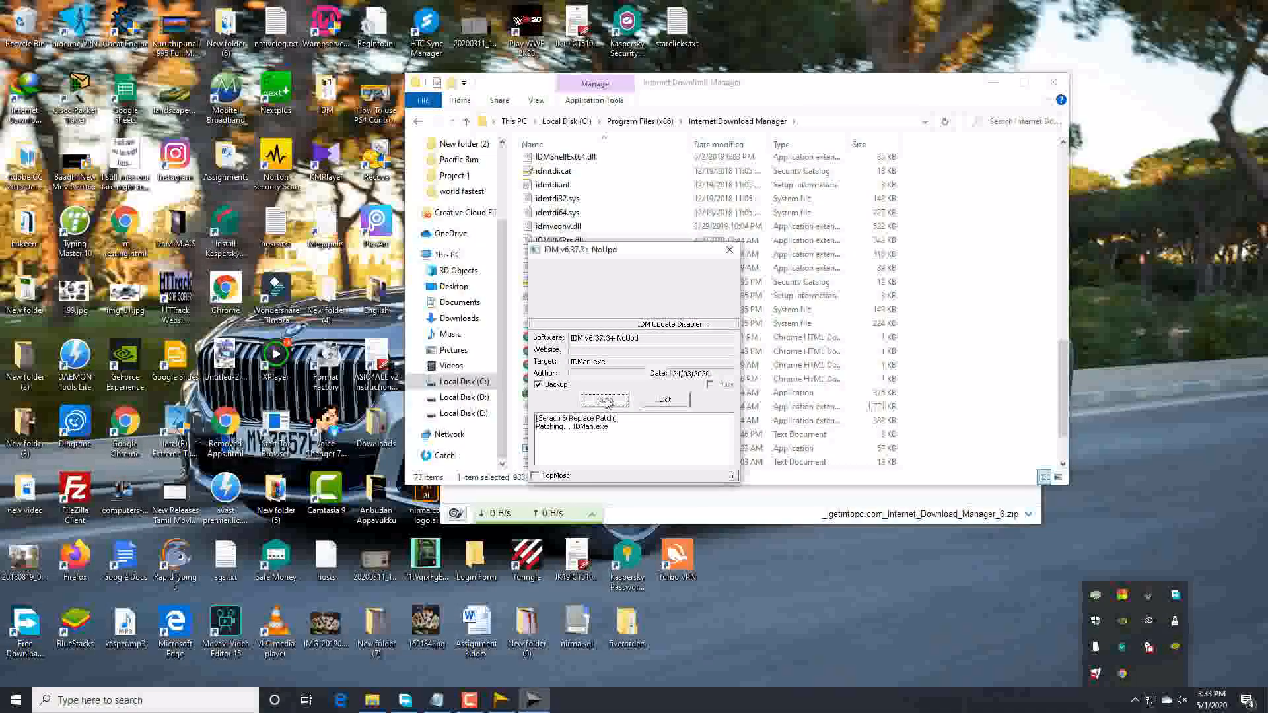
left_click(602, 399)
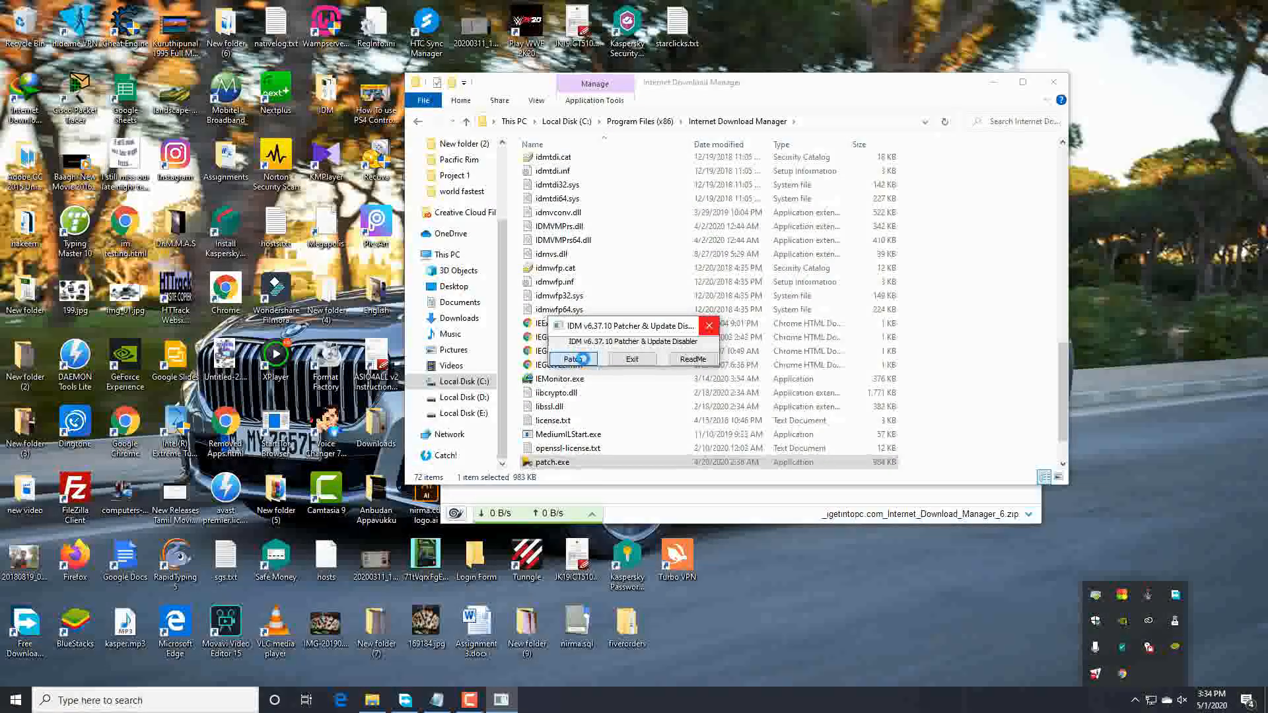
left_click(573, 358)
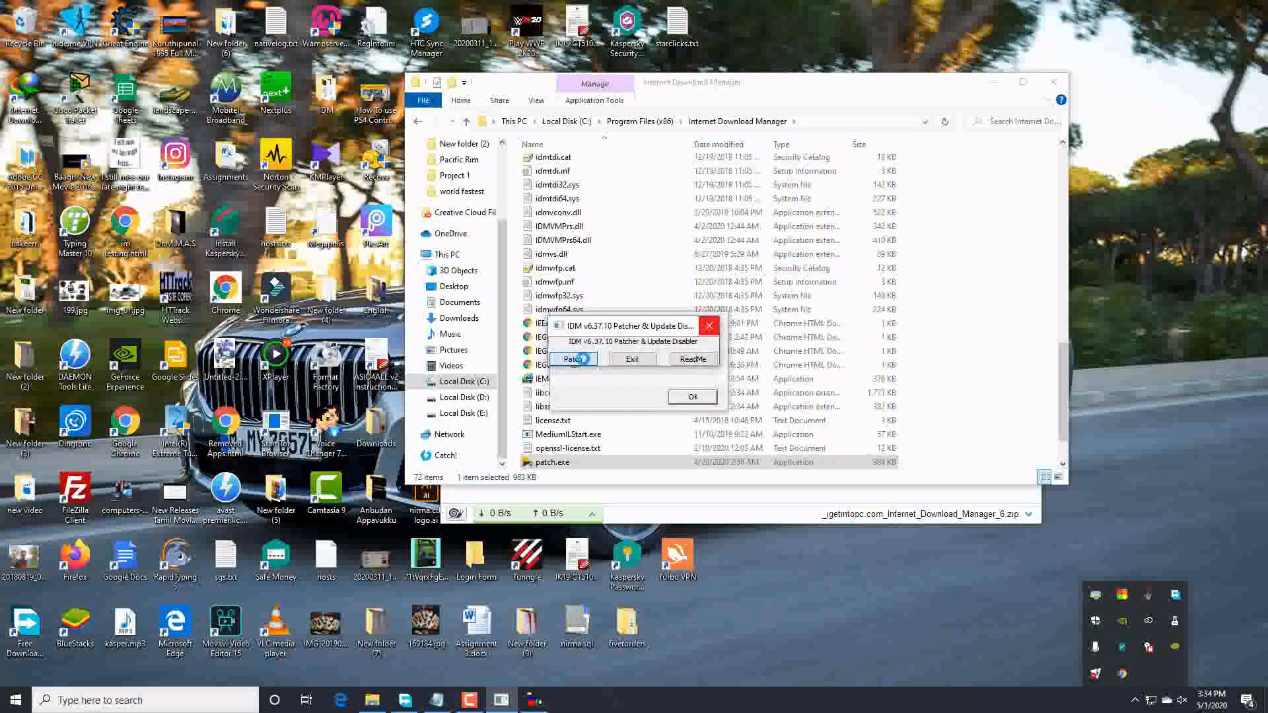
left_click(573, 358)
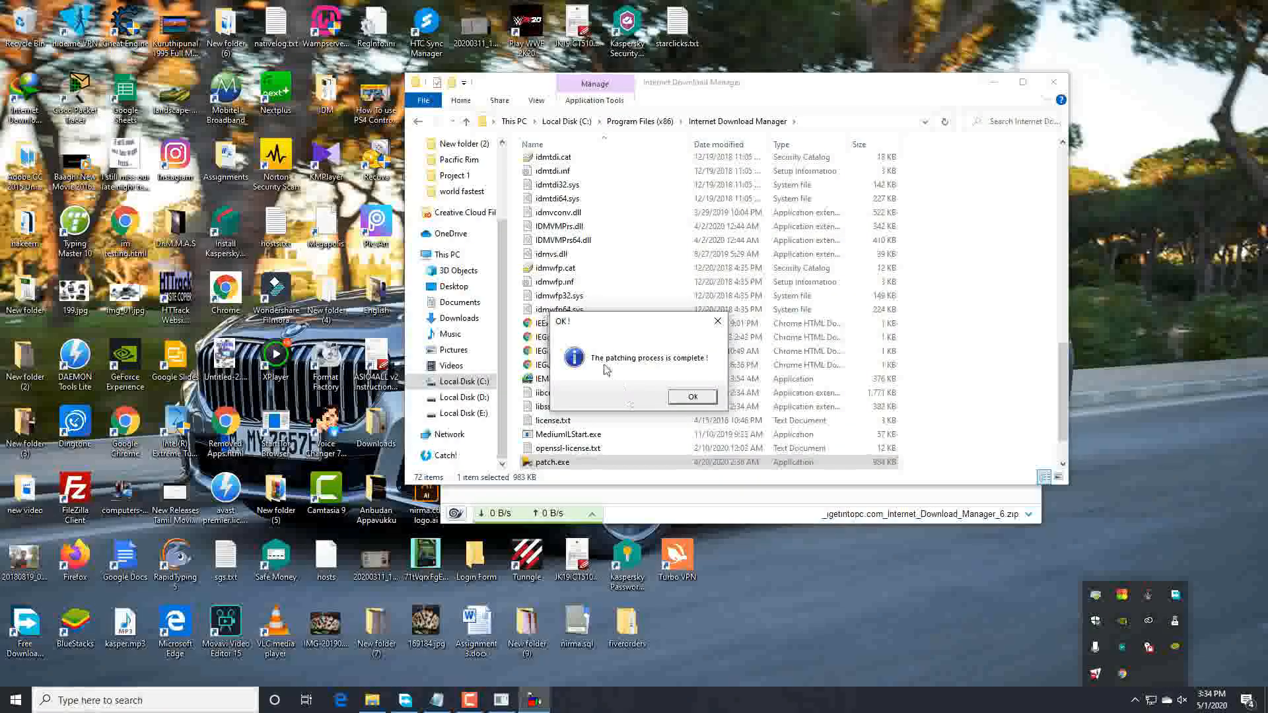
left_click(692, 396)
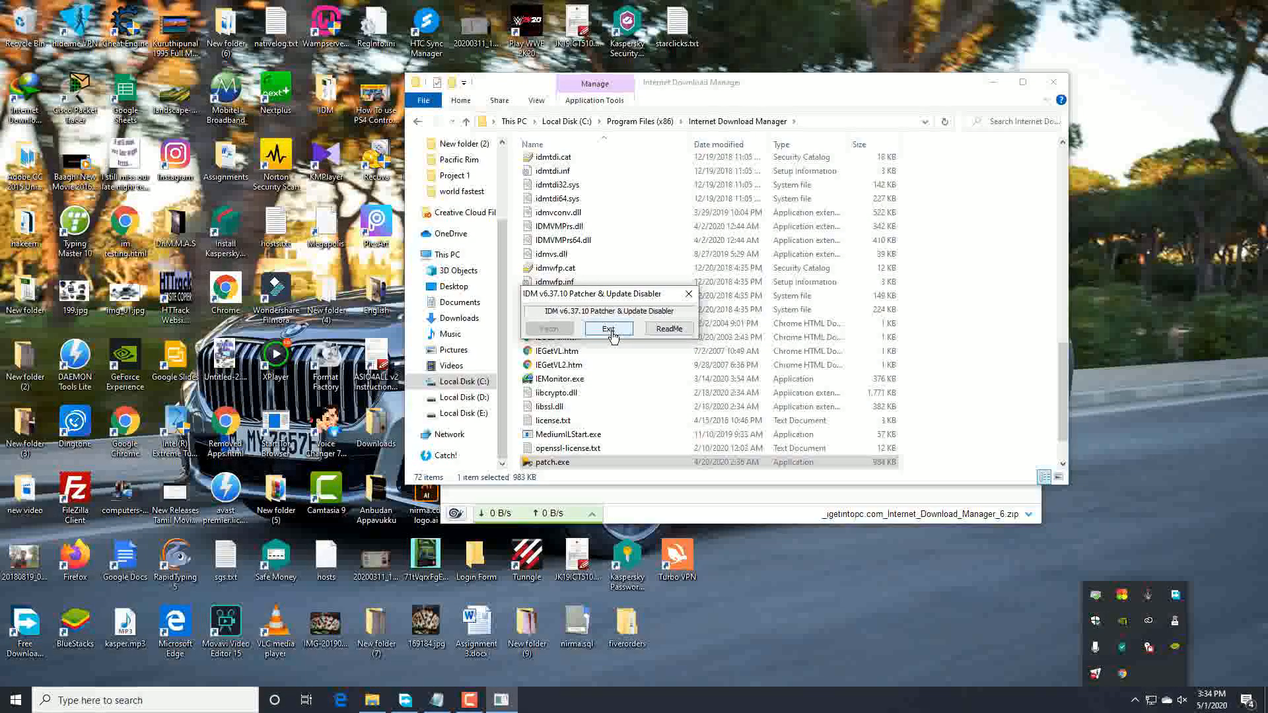
Exit IDM Patcher and scroll through the Internet Download Manager program folder
left_click(608, 328)
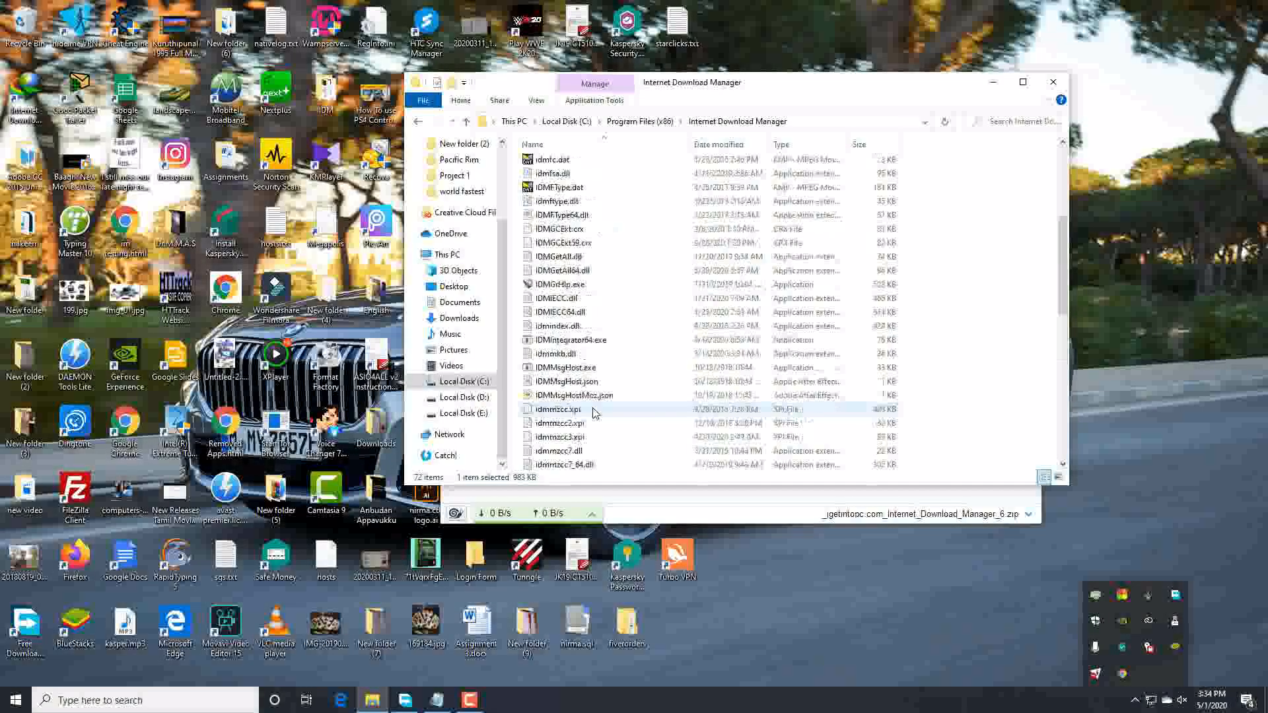
scroll("down", 3)
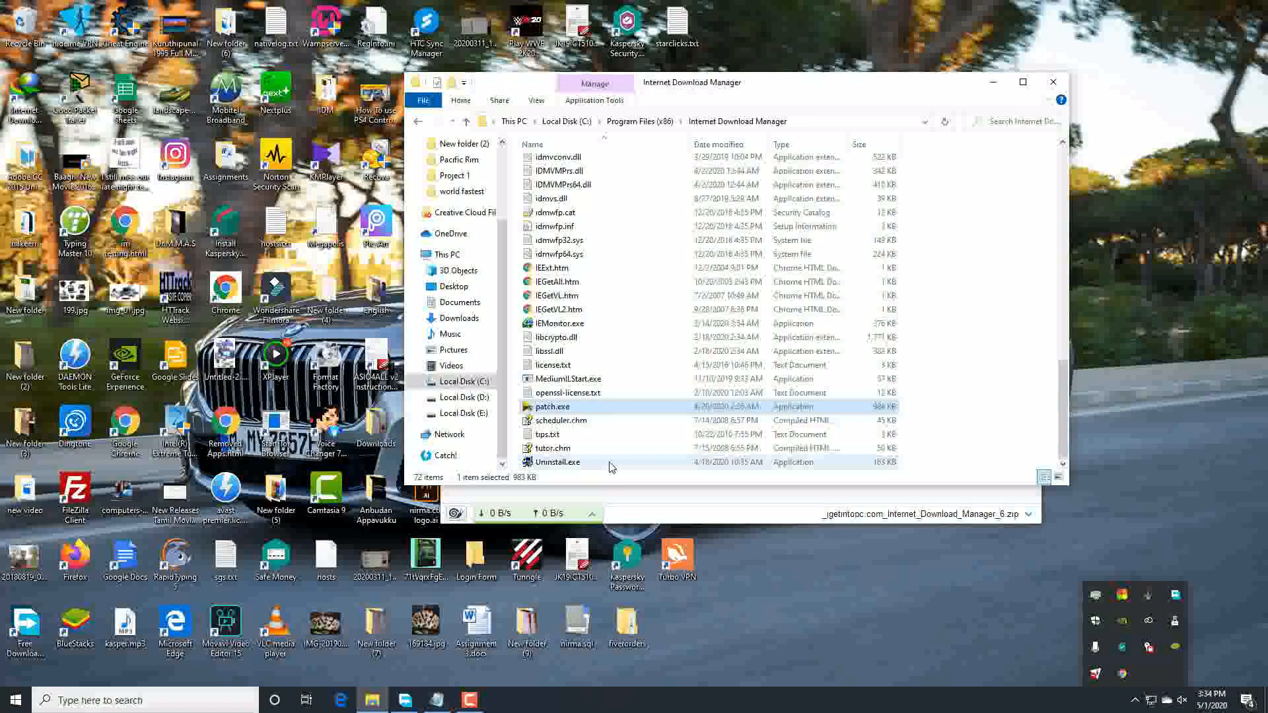
scroll("up", 3)
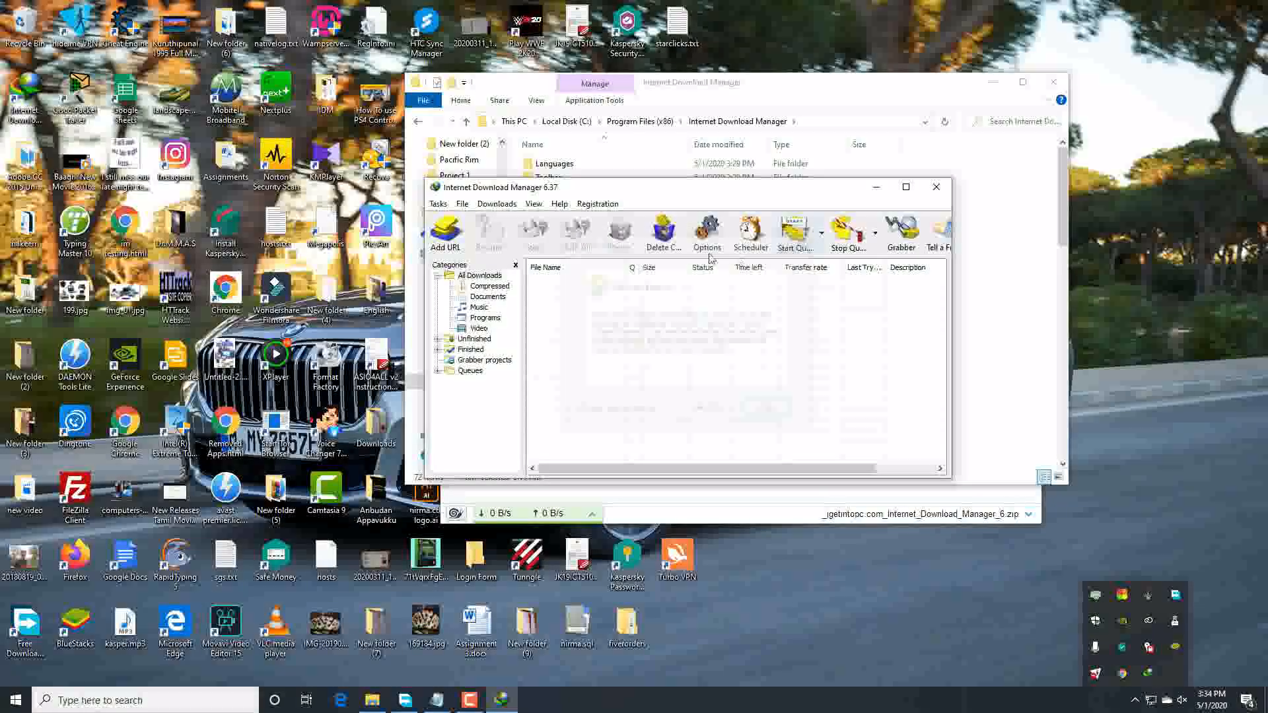
left_click(558, 203)
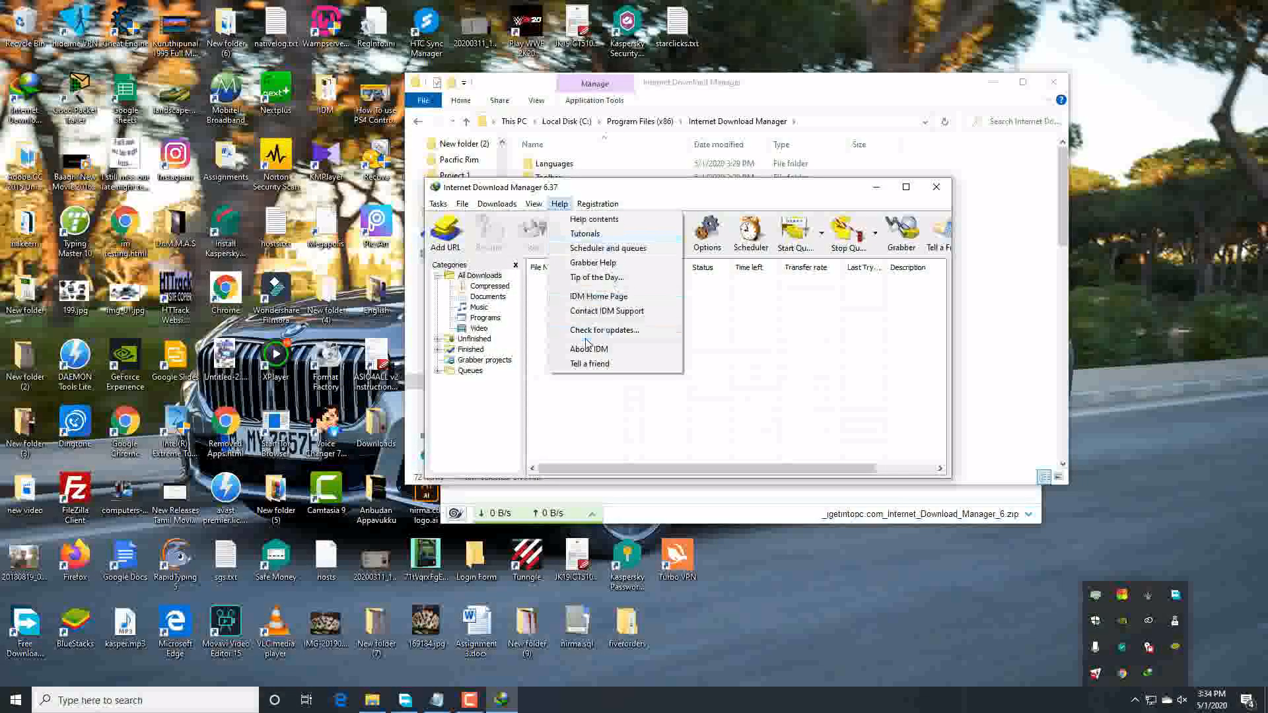
left_click(588, 349)
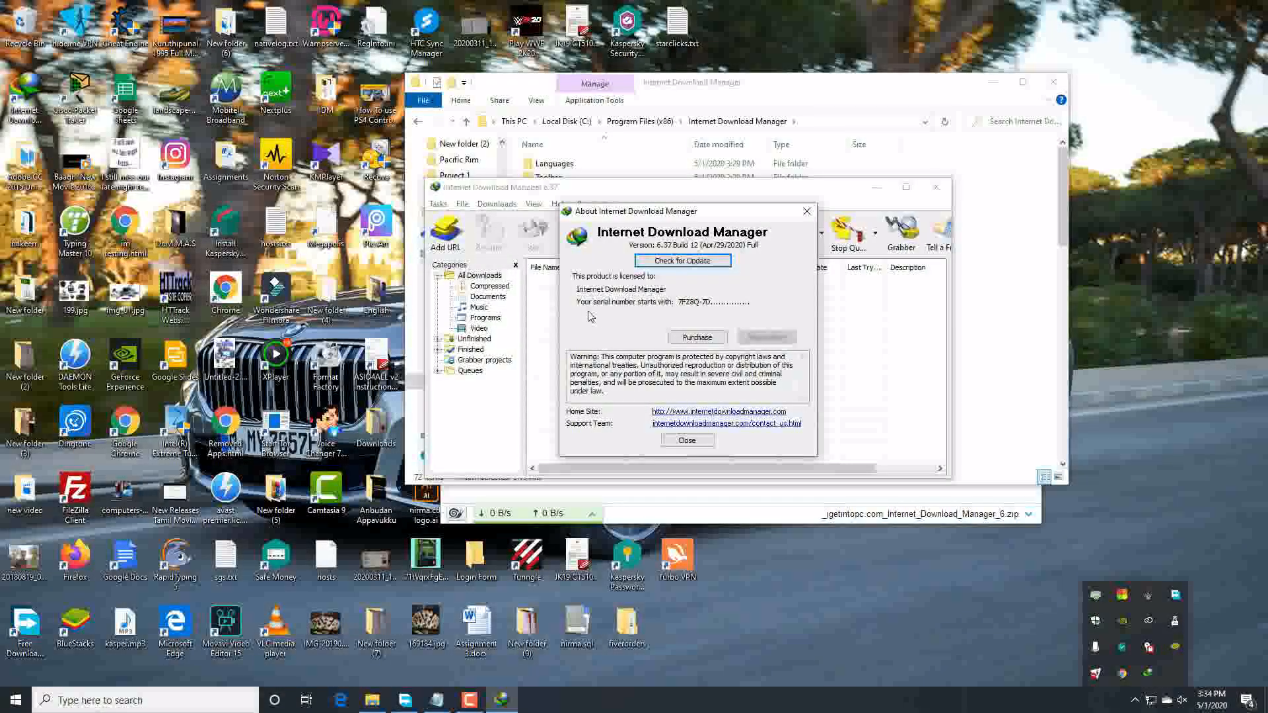
mouse_move(744, 301)
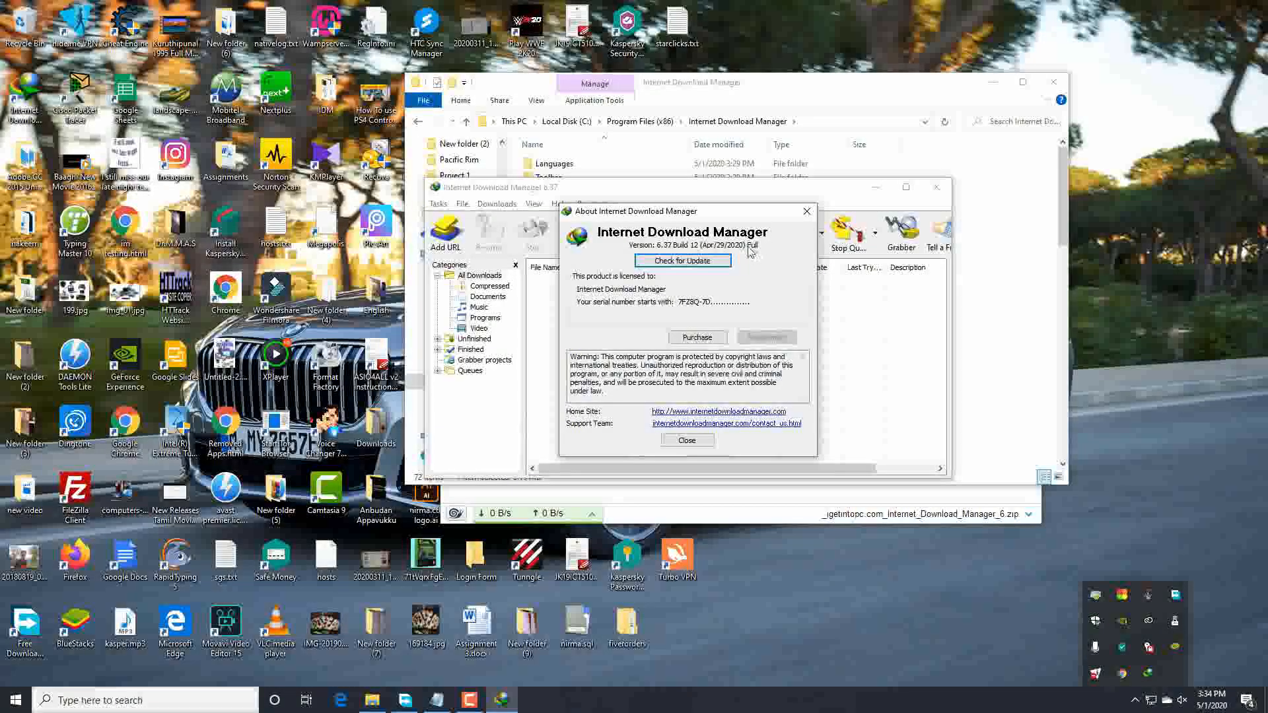
left_click(687, 440)
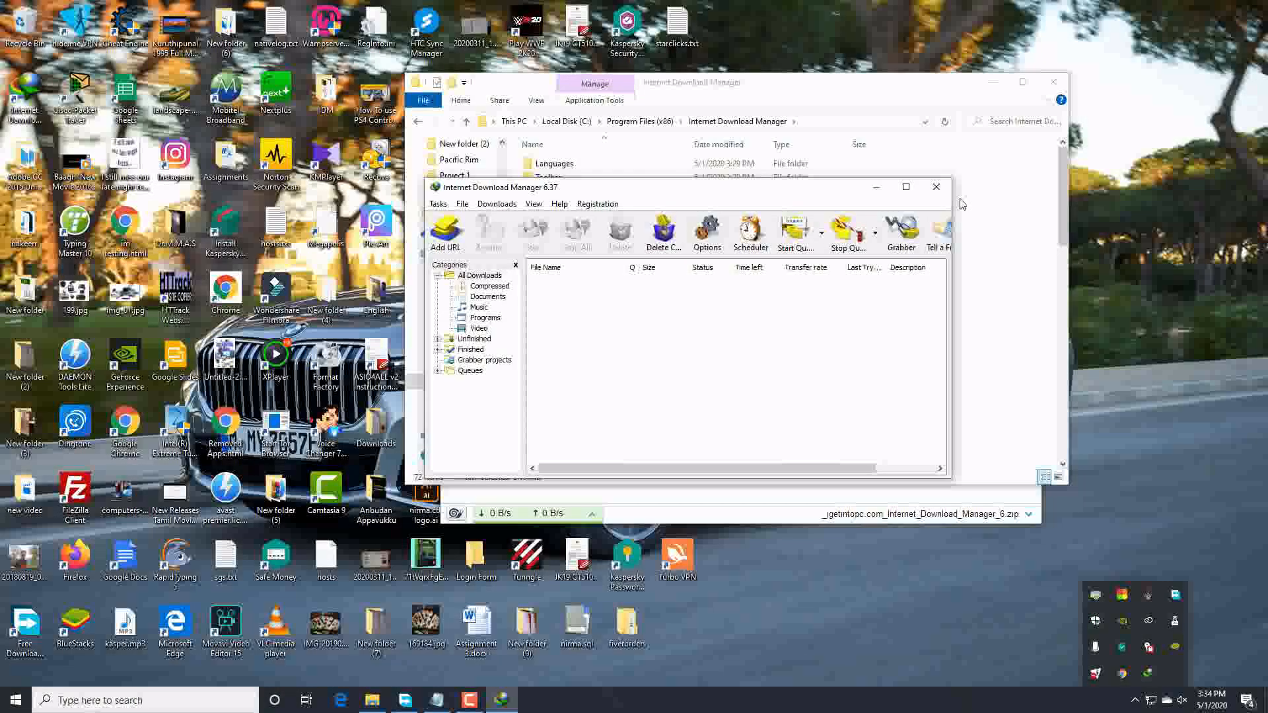
mouse_move(1090, 693)
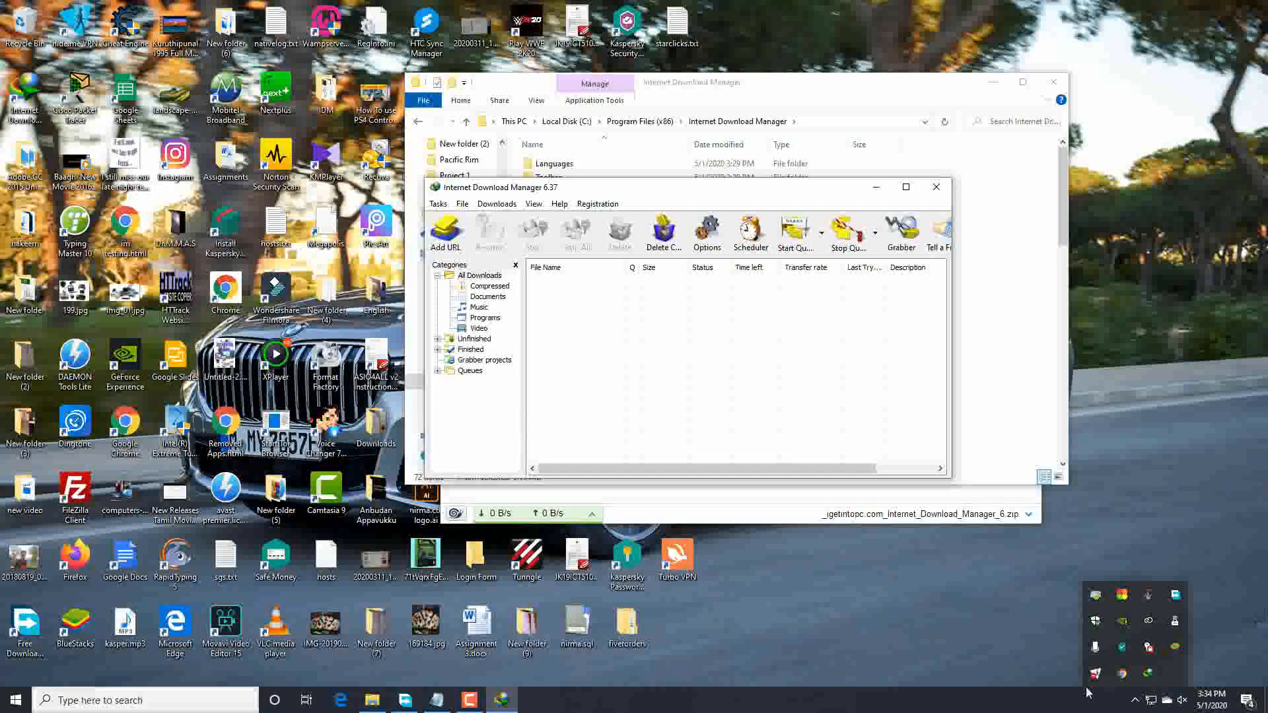
mouse_move(1135, 672)
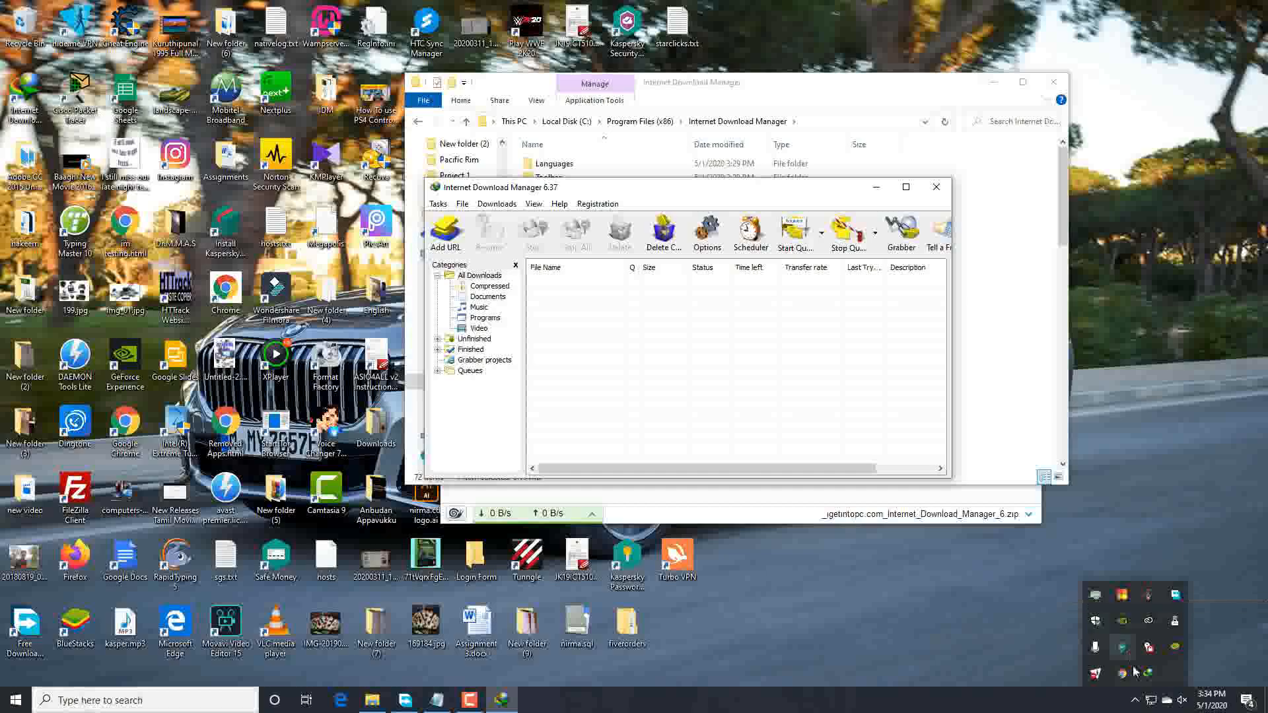
mouse_move(1121, 651)
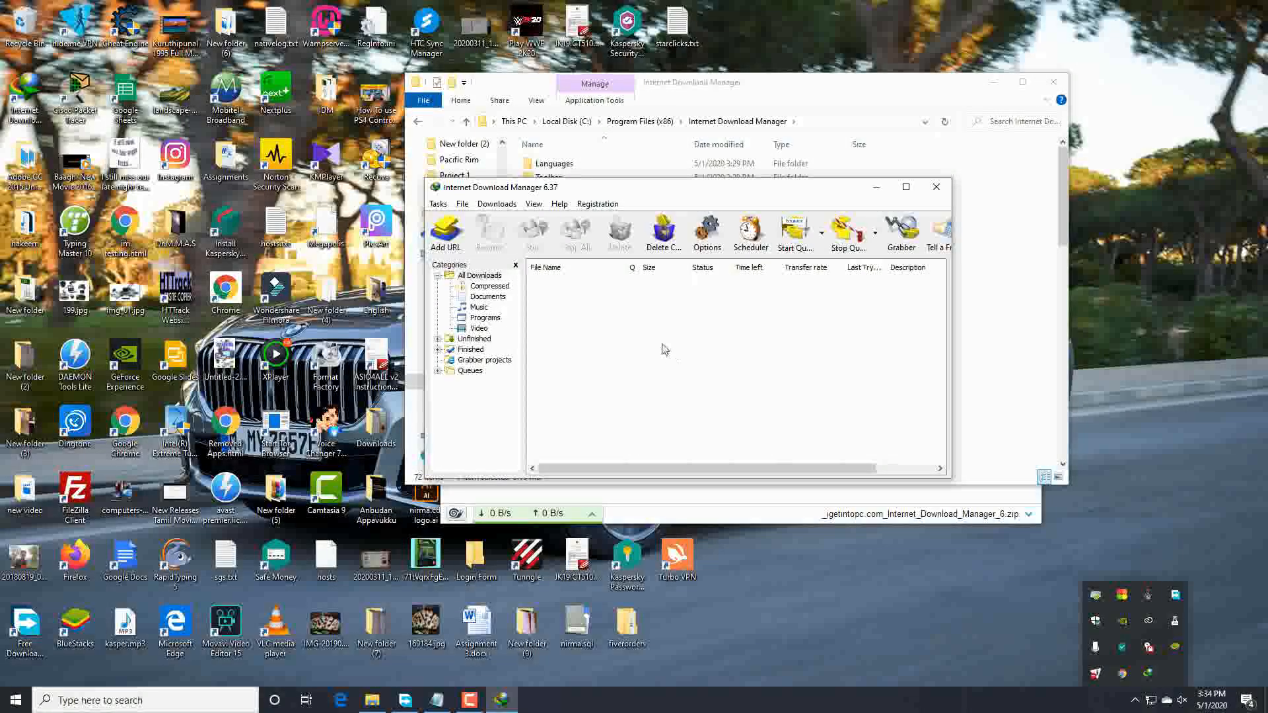
Close the IDM main window and the Internet Download Manager folder window
left_click(937, 187)
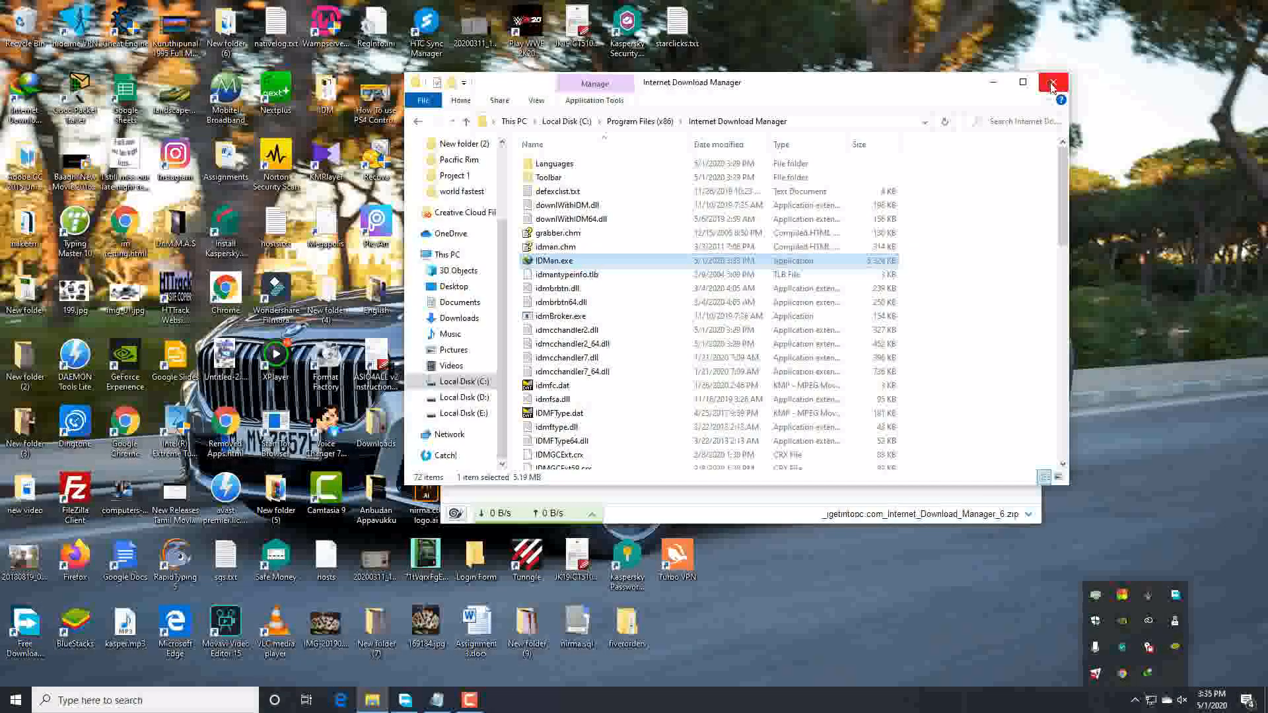
left_click(1052, 83)
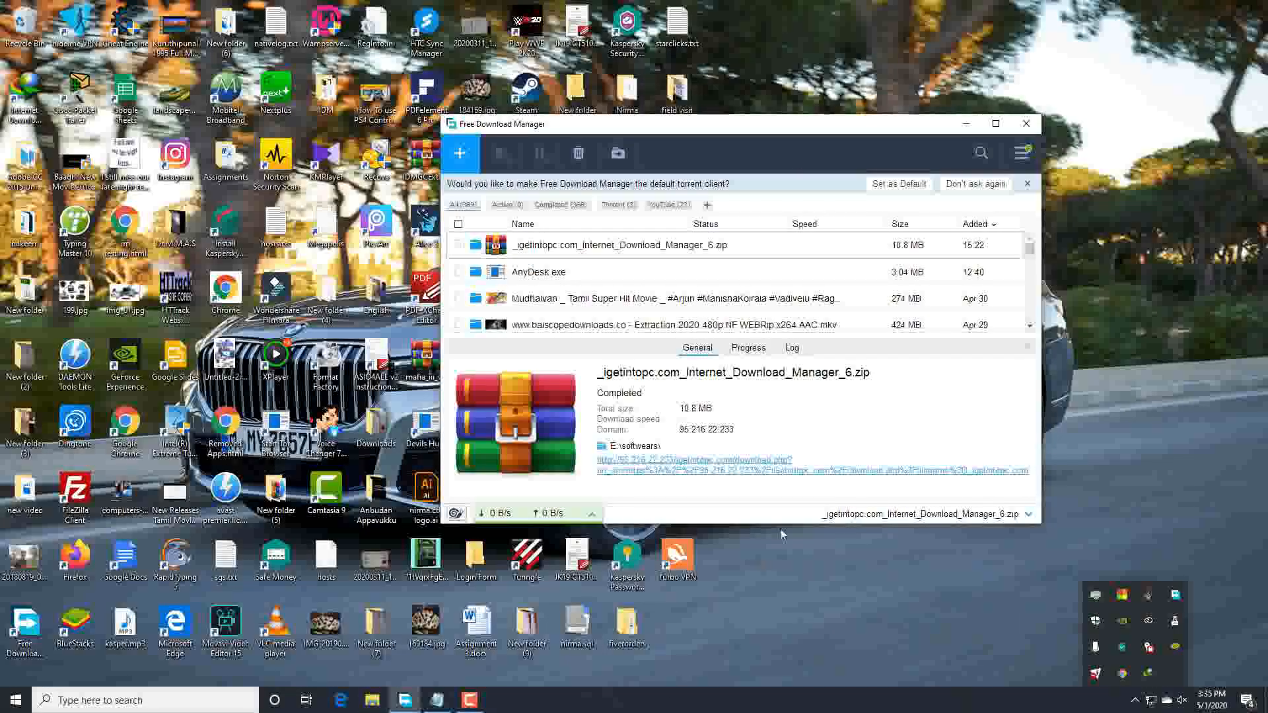